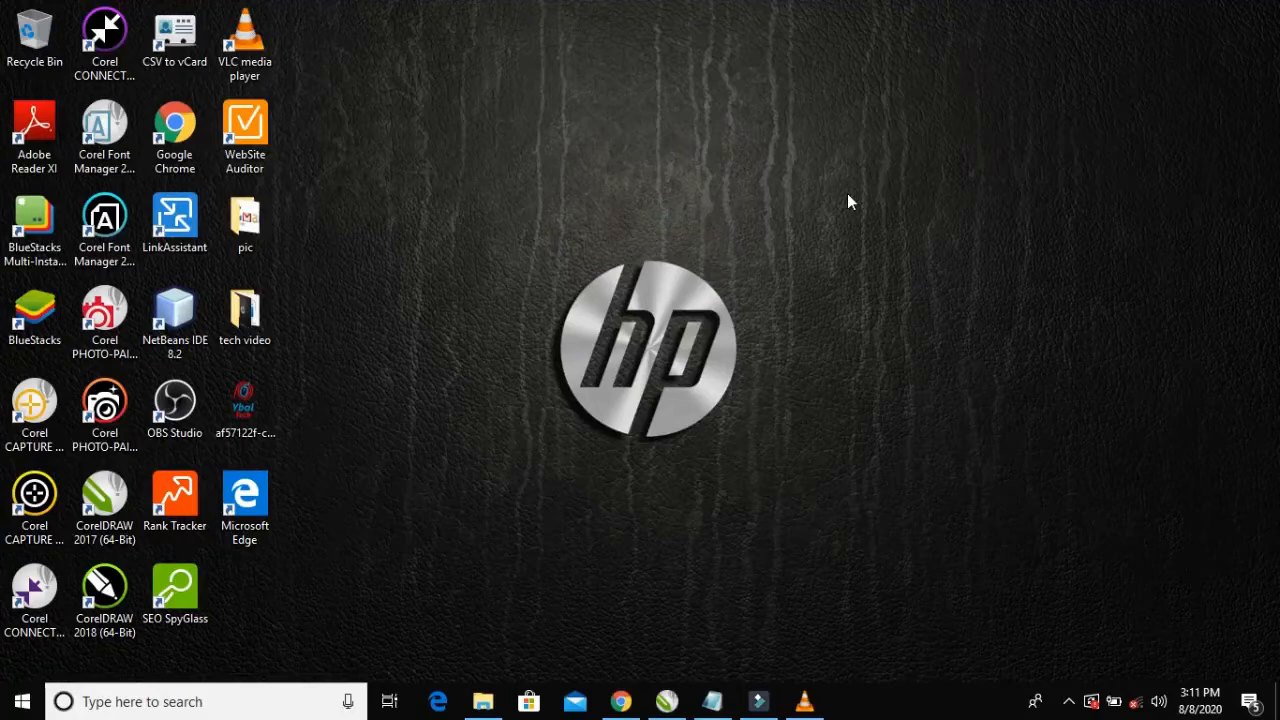
mouse_move(789, 549)
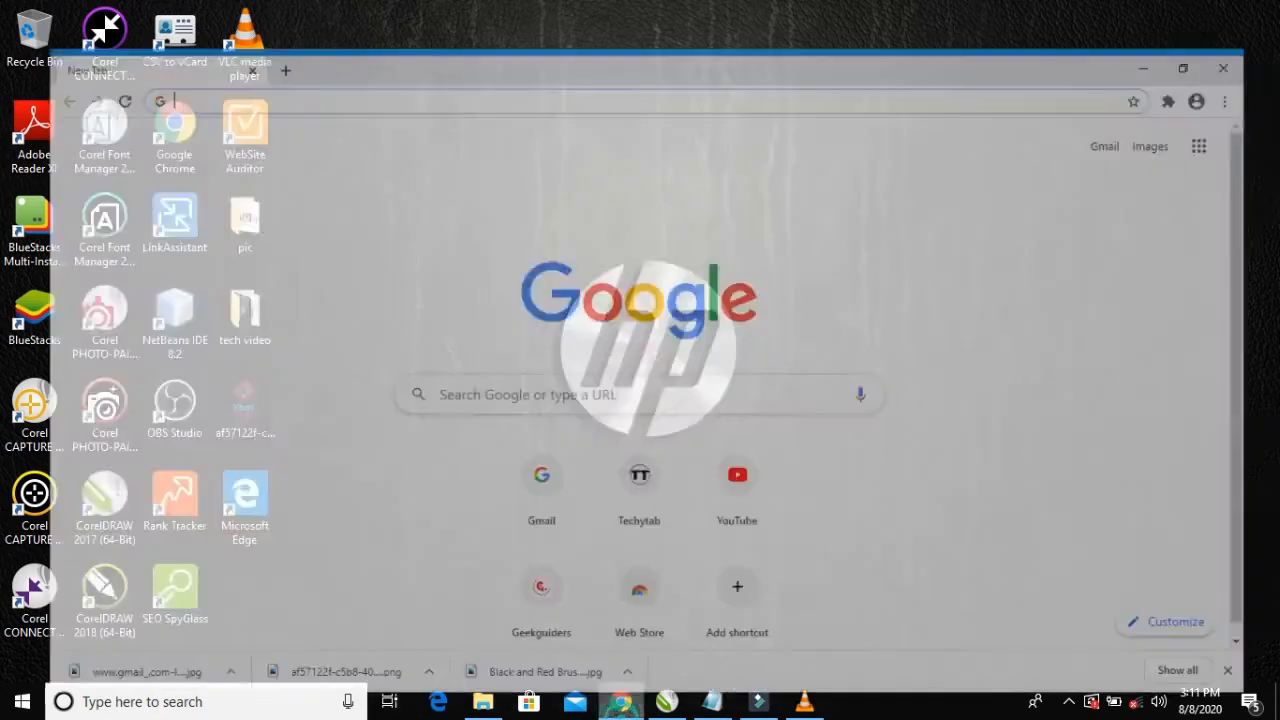
Open Gmail from the new tab page and sign in with the account password.
left_click(1182, 68)
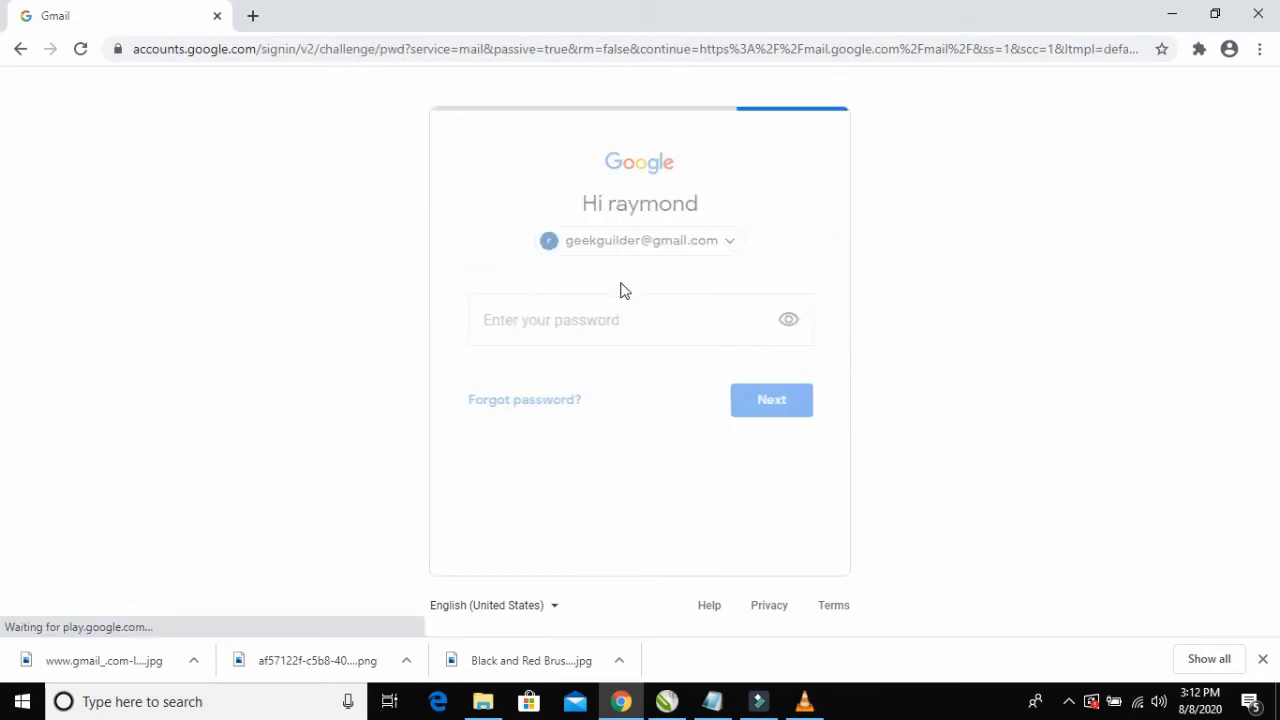
left_click(538, 338)
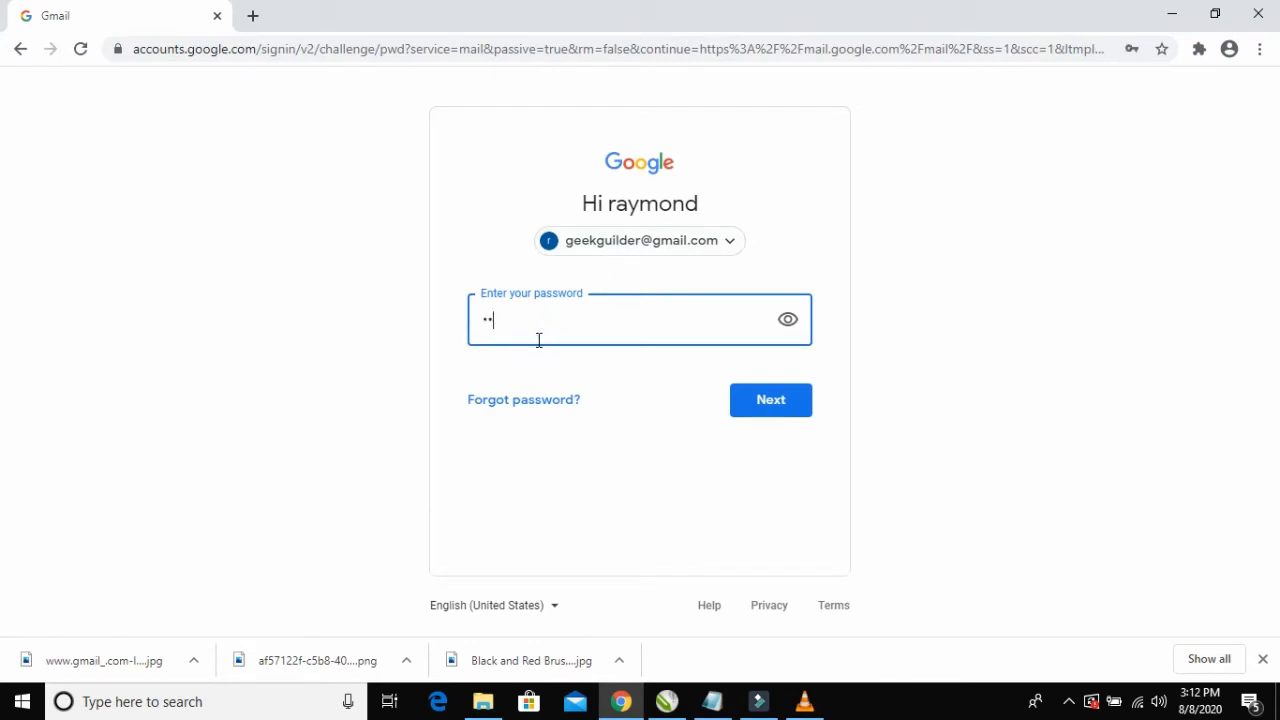
type("password")
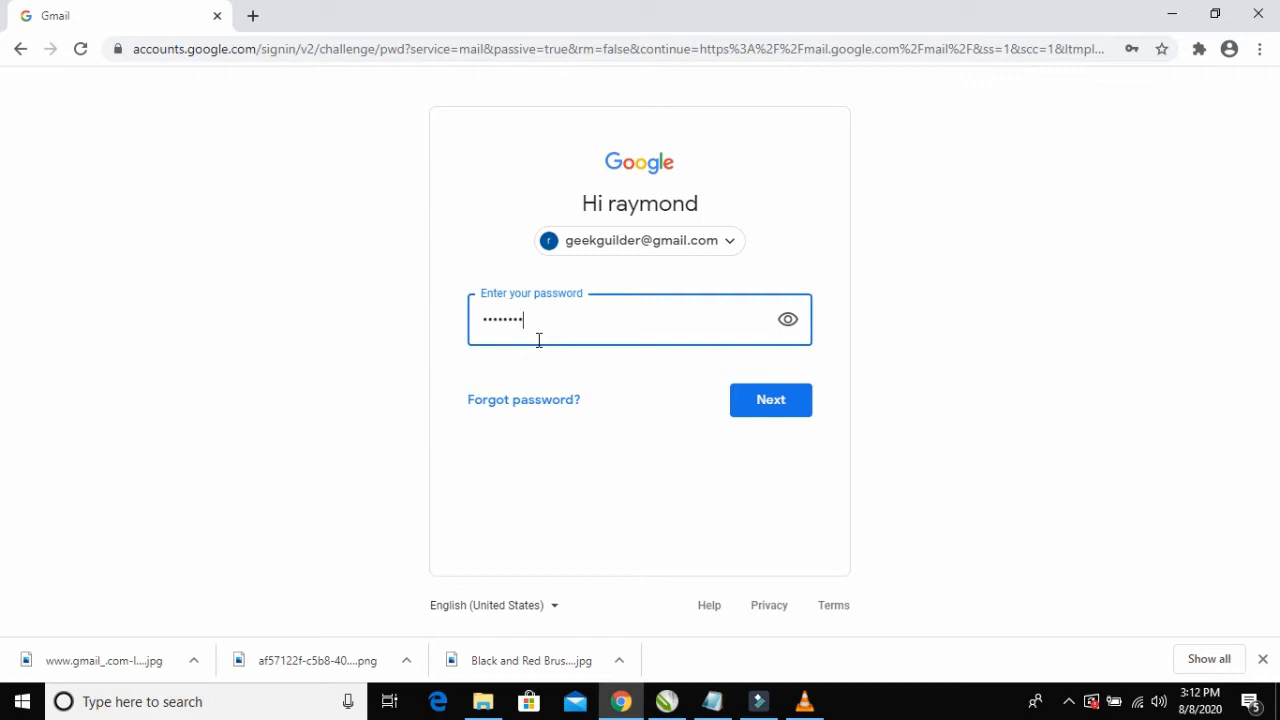
type("••")
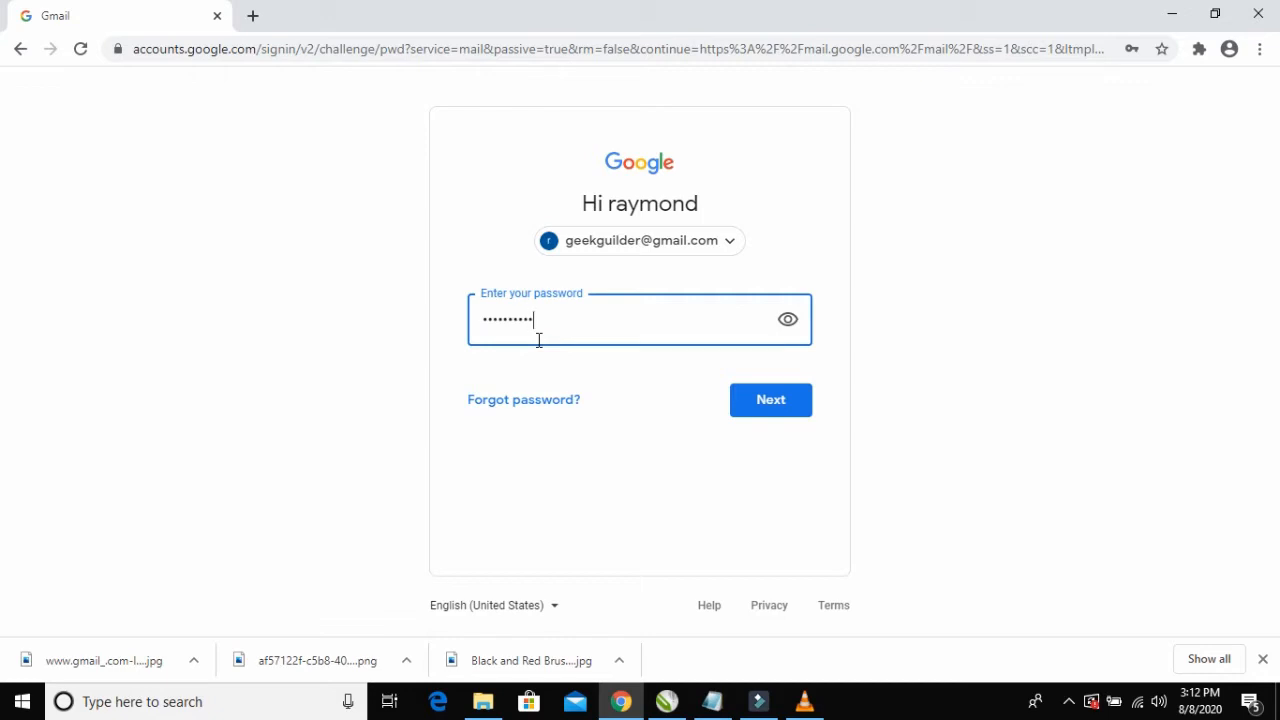
left_click(770, 400)
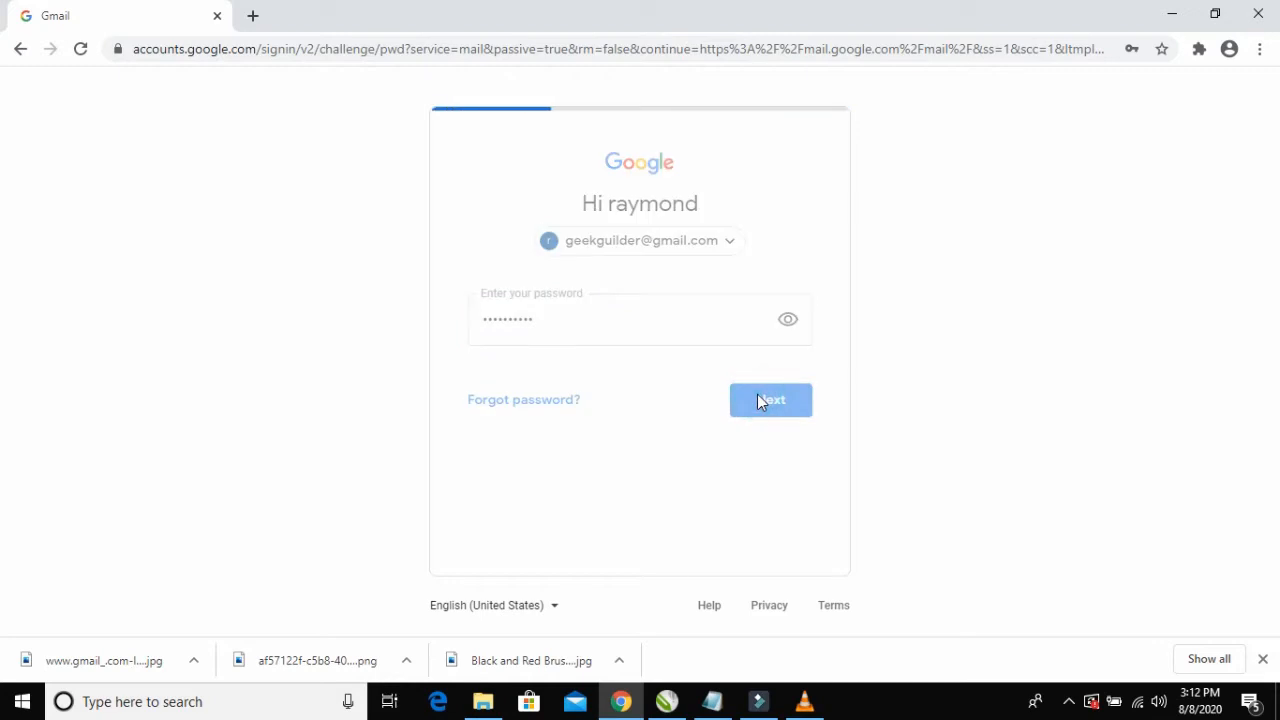
left_click(770, 400)
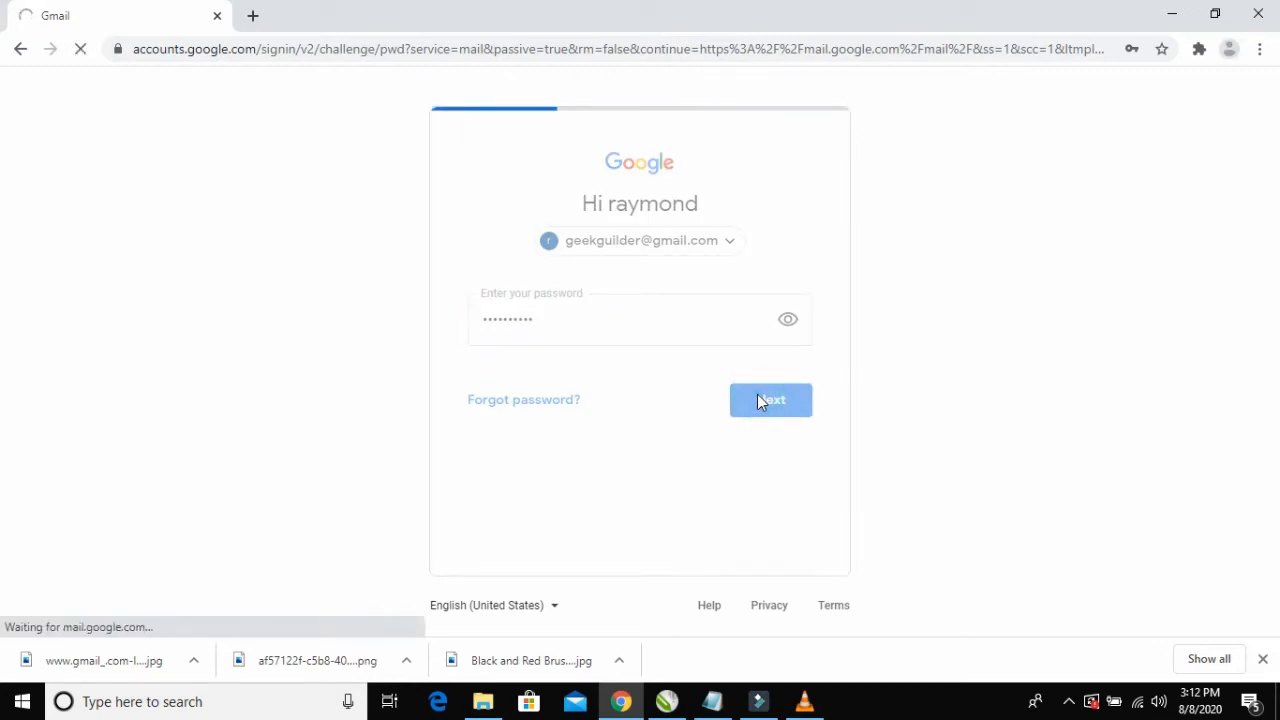
left_click(770, 400)
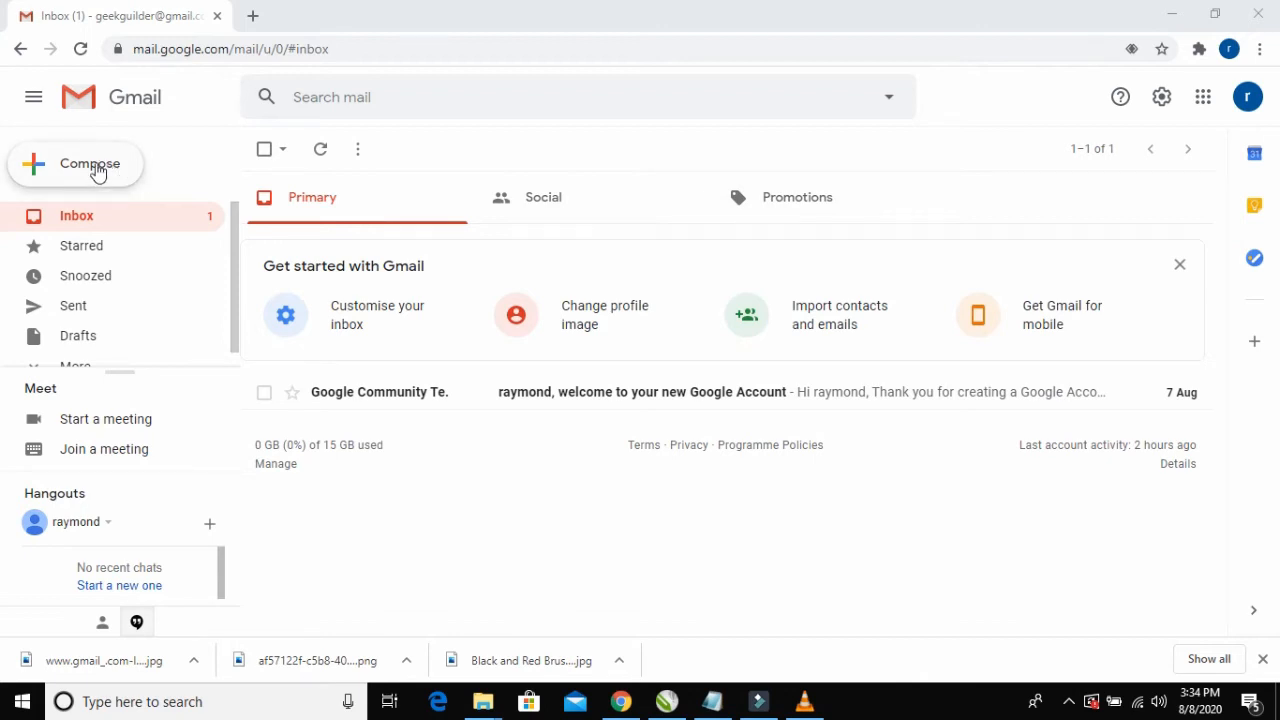
mouse_move(85, 170)
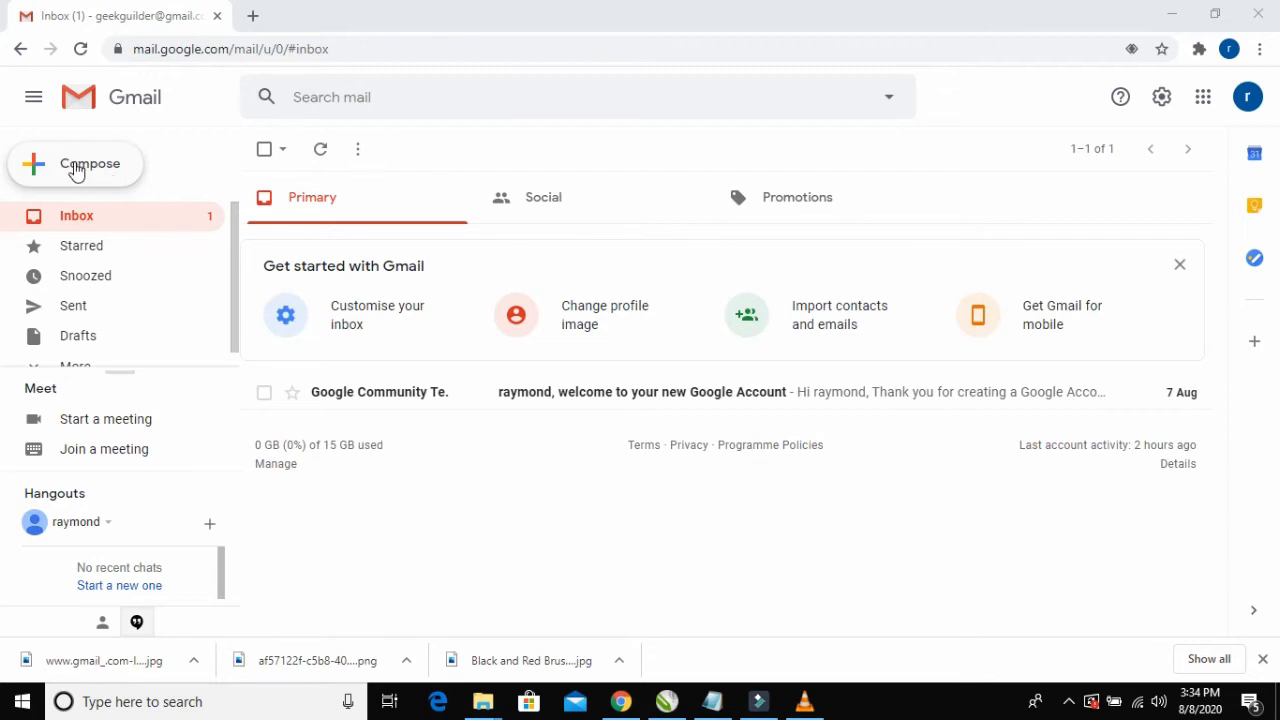
Click Compose in the inbox to begin a new message.
left_click(75, 163)
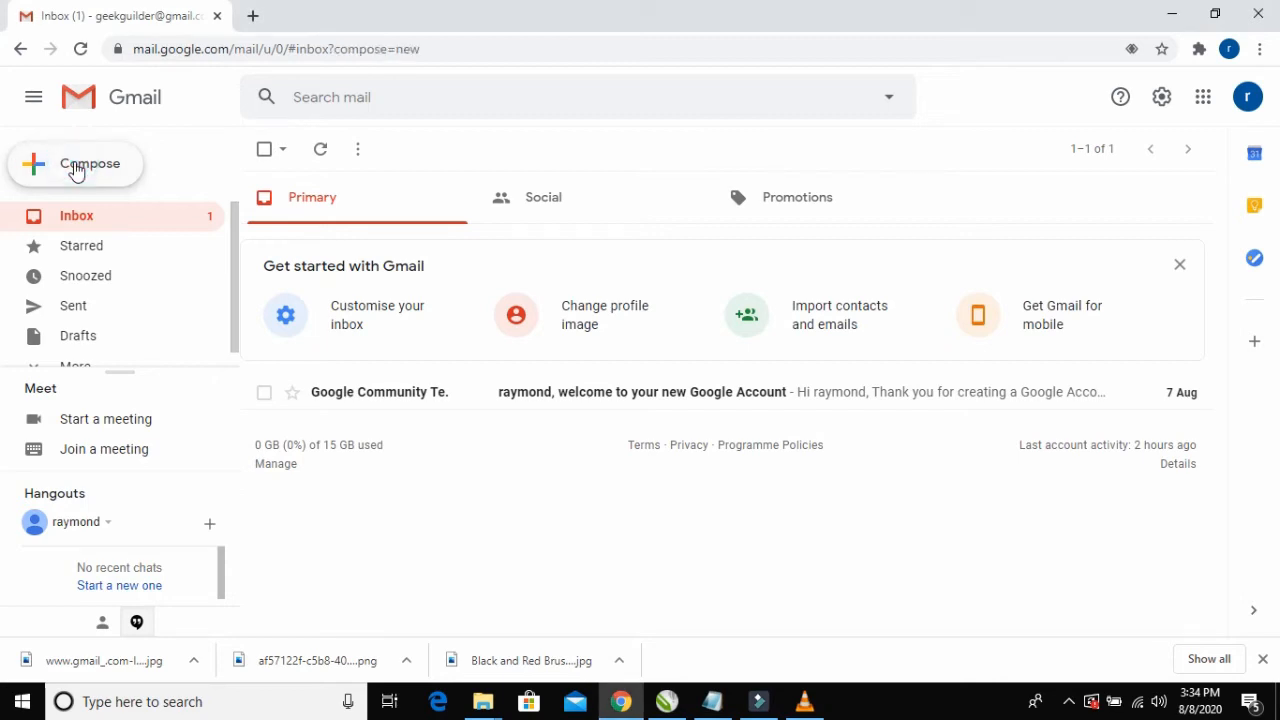
left_click(76, 163)
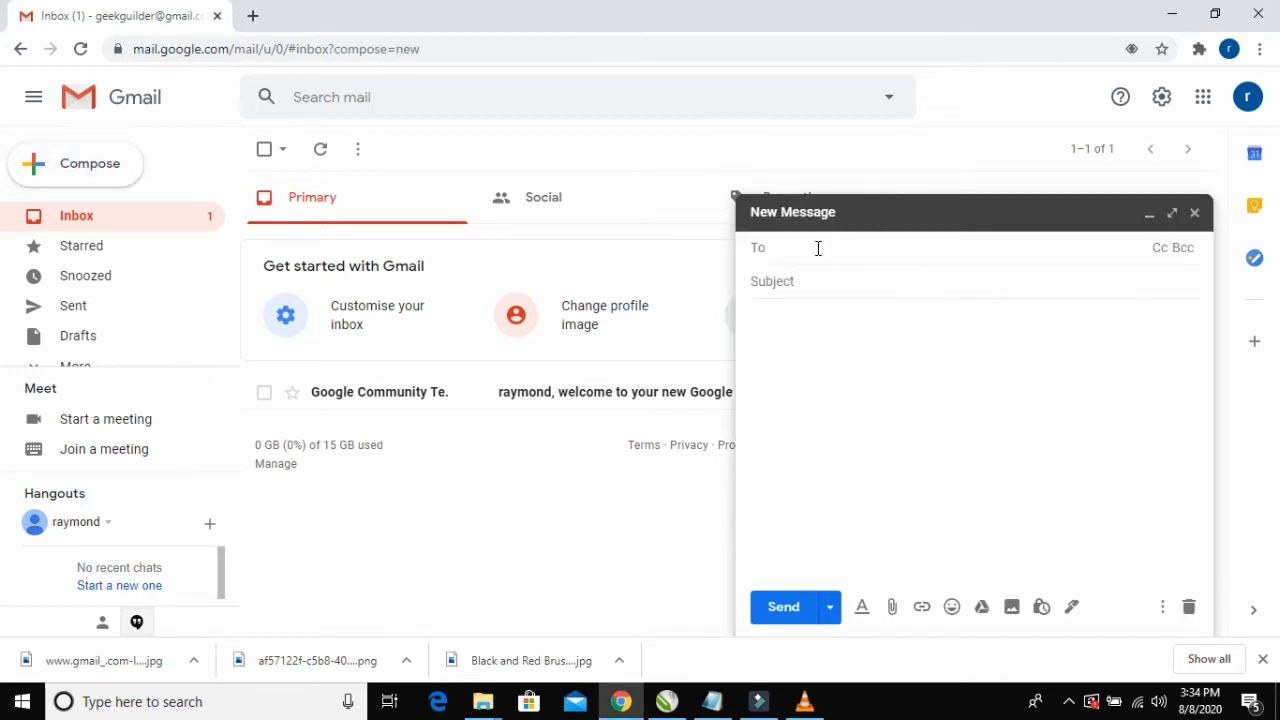
mouse_move(760, 255)
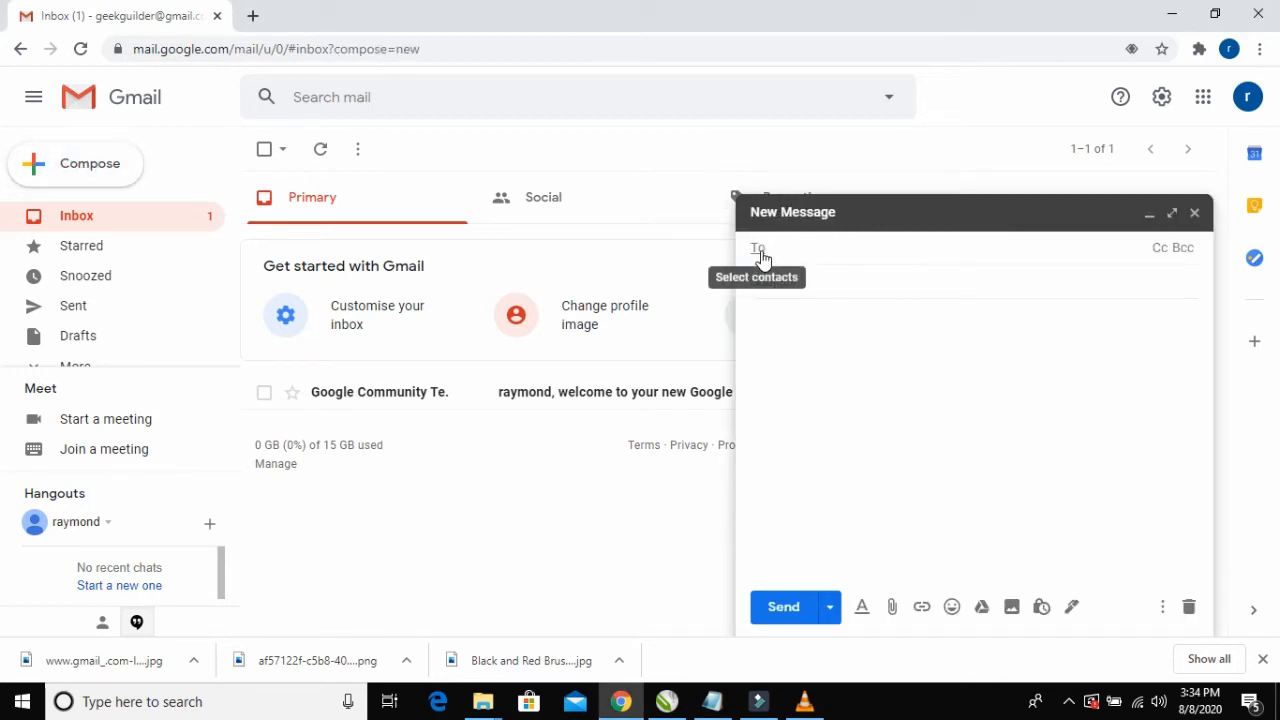
left_click(790, 248)
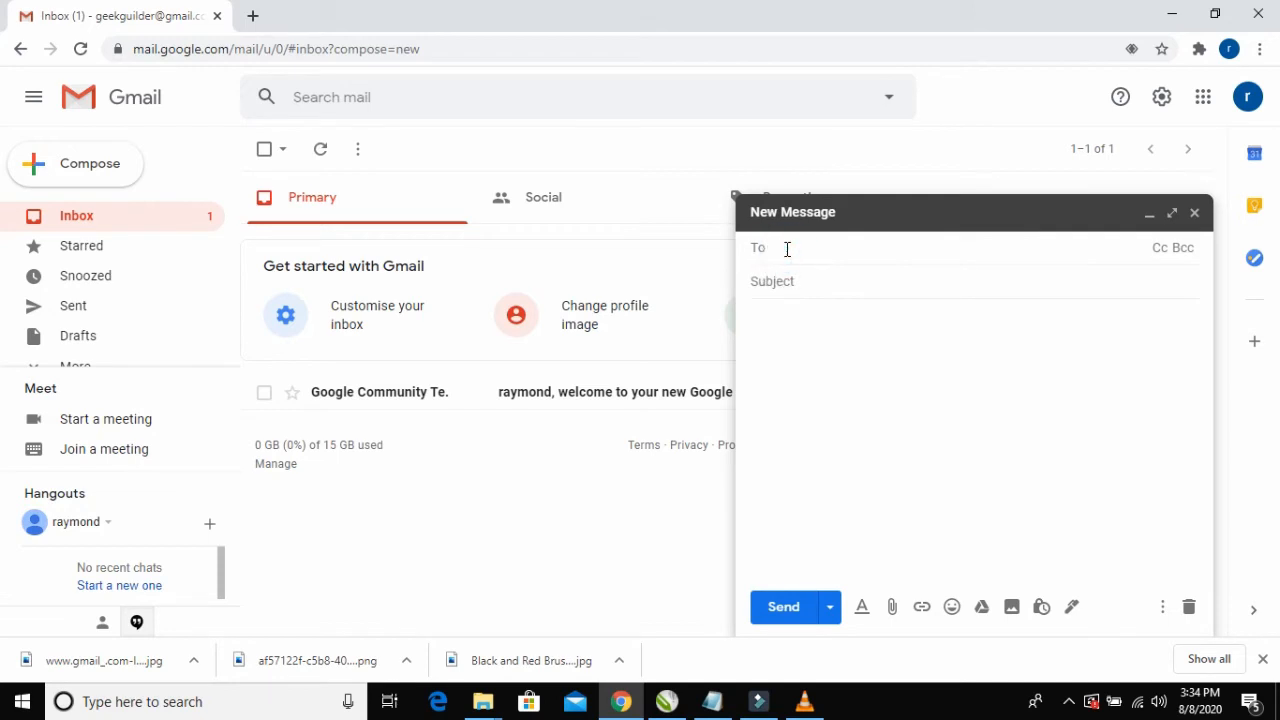
mouse_move(760, 250)
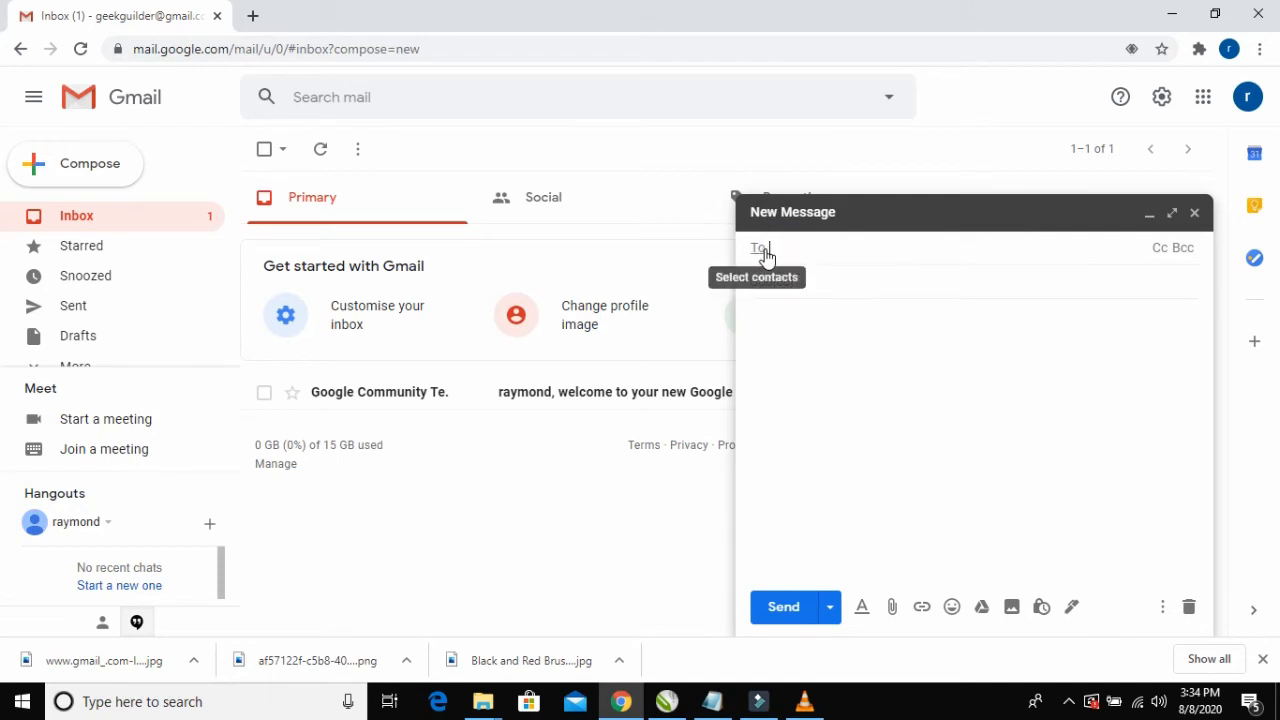
left_click(770, 247)
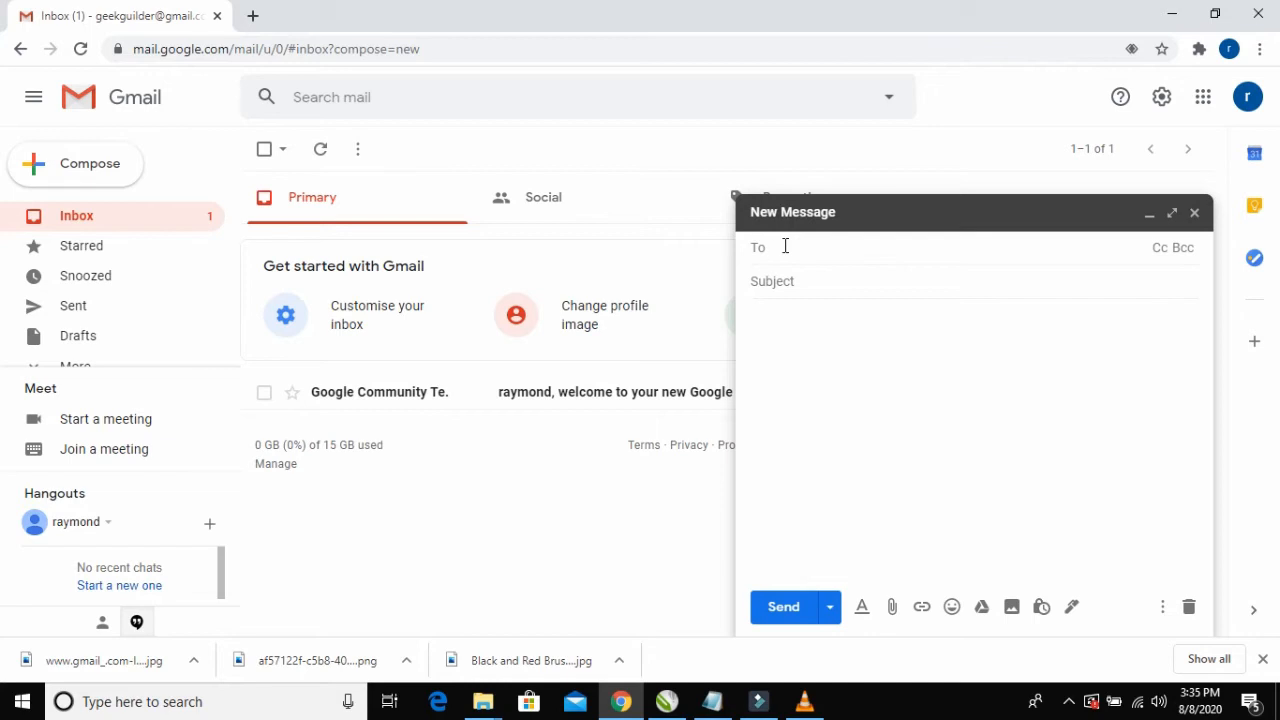
mouse_move(660, 594)
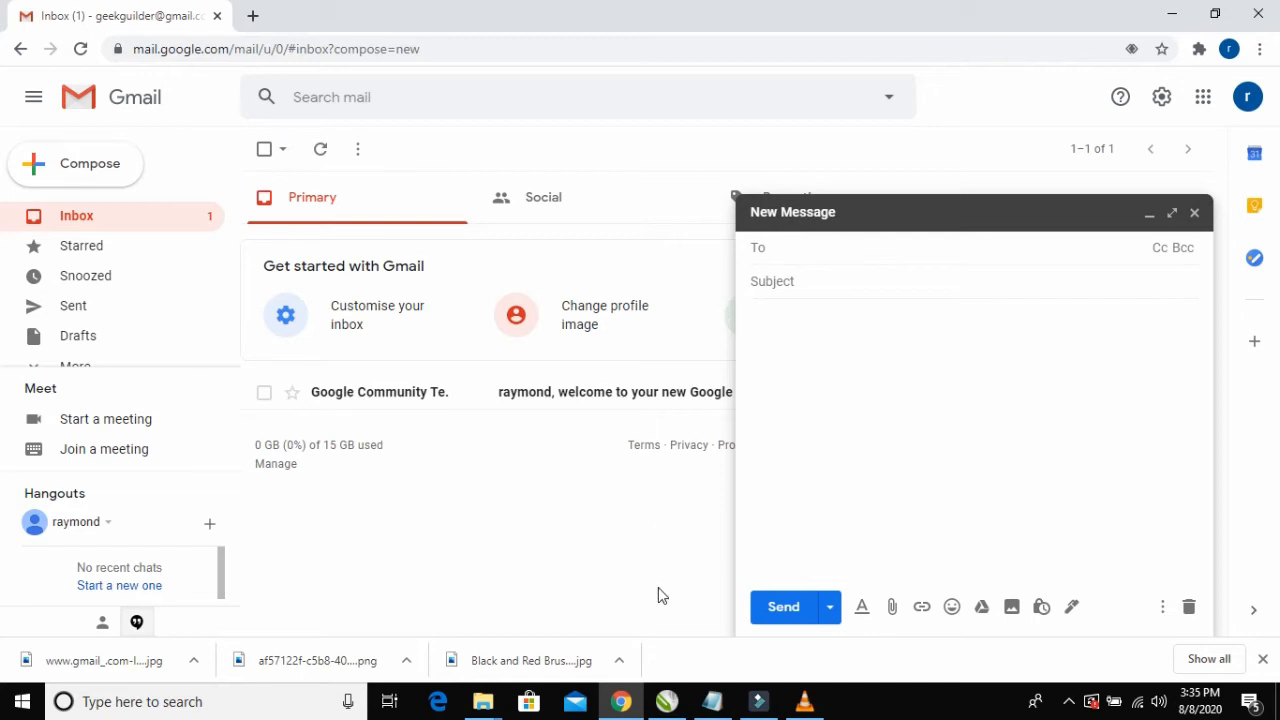
mouse_move(687, 663)
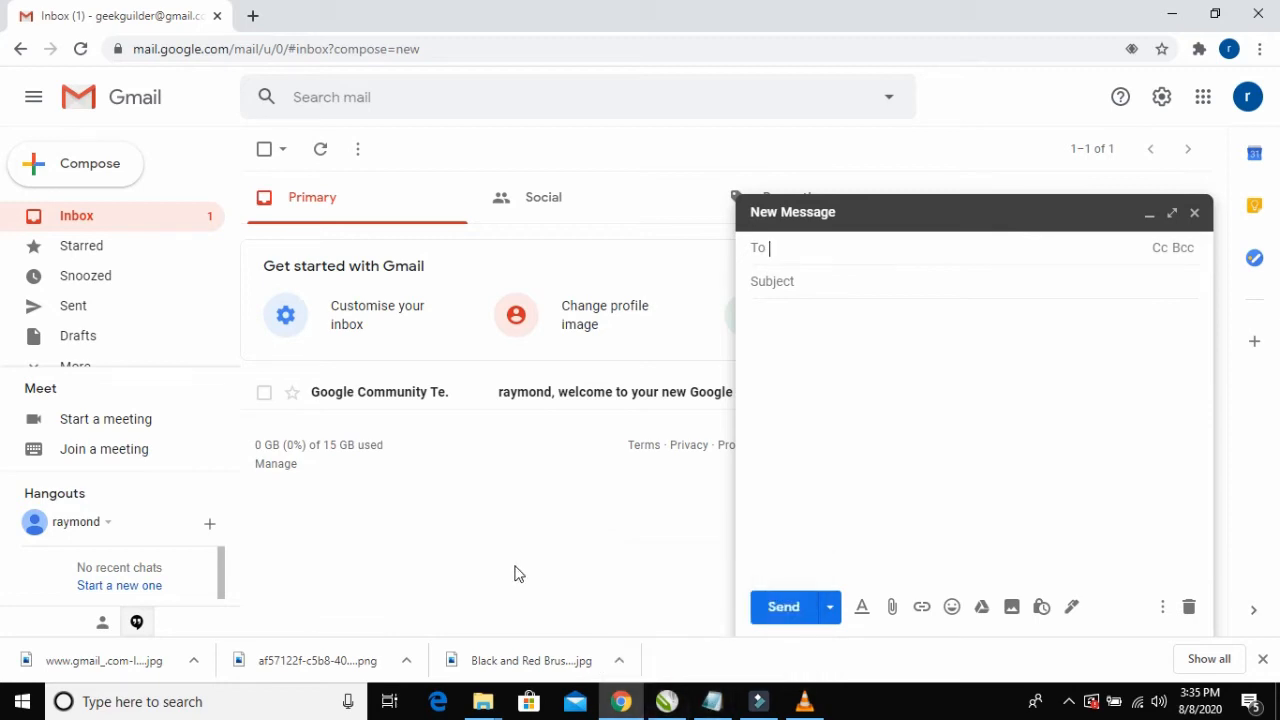
left_click(711, 701)
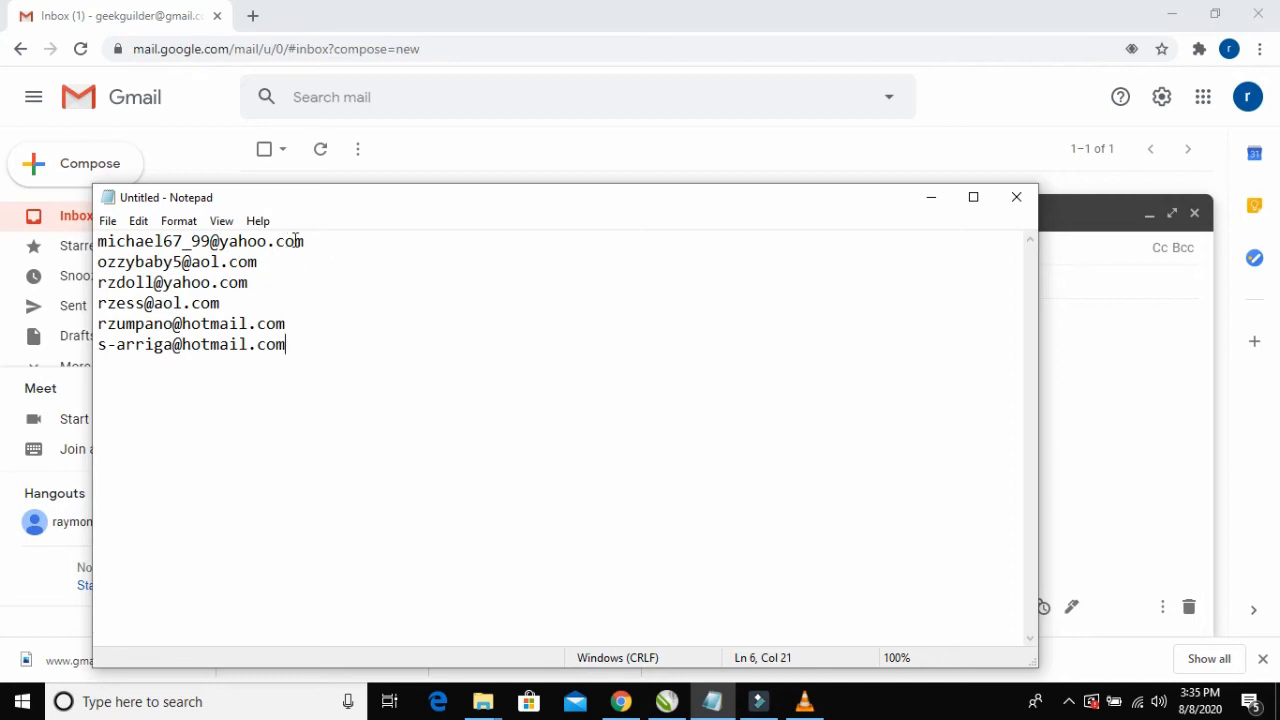
mouse_move(317, 241)
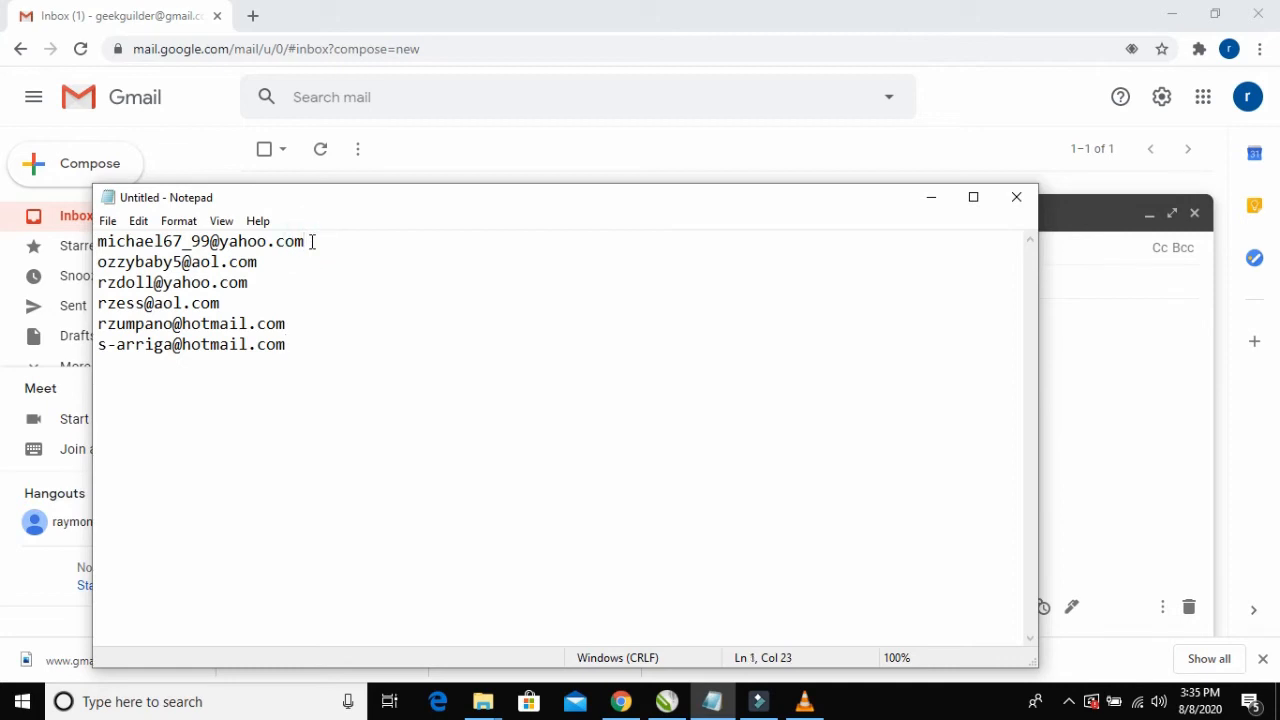
Add a comma after each address line in Notepad and select the whole list.
type(",")
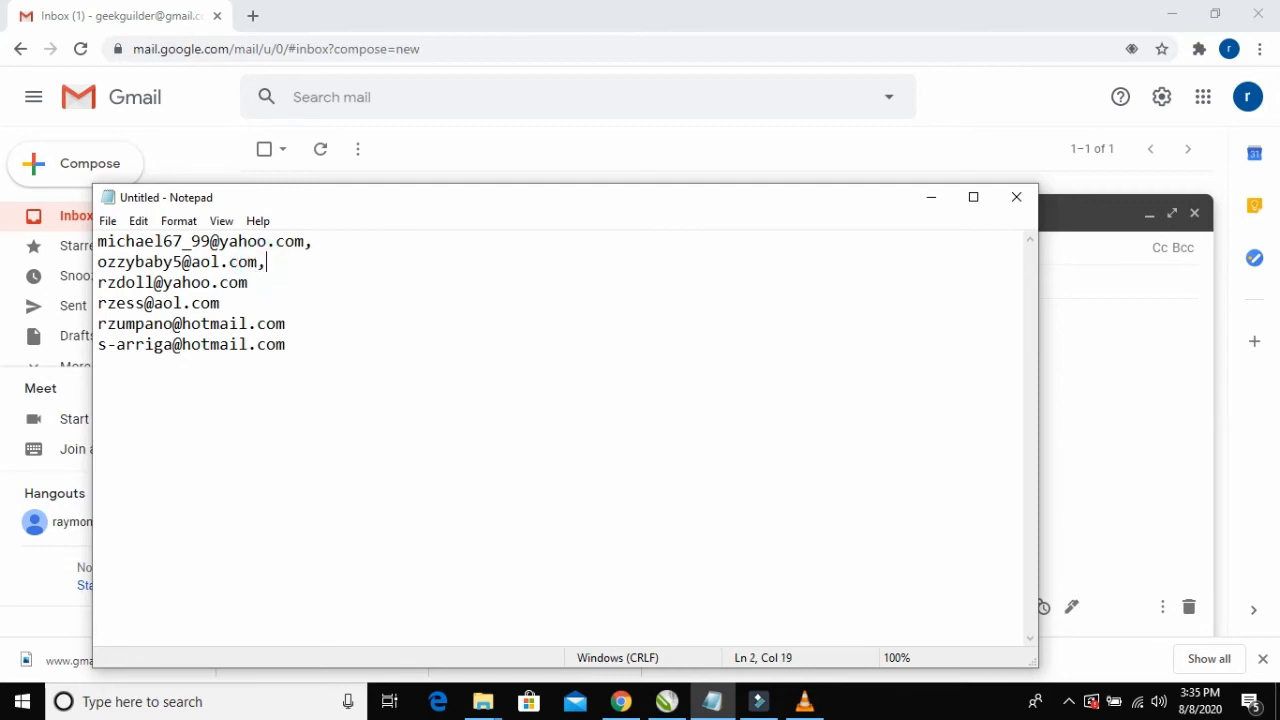
type(",")
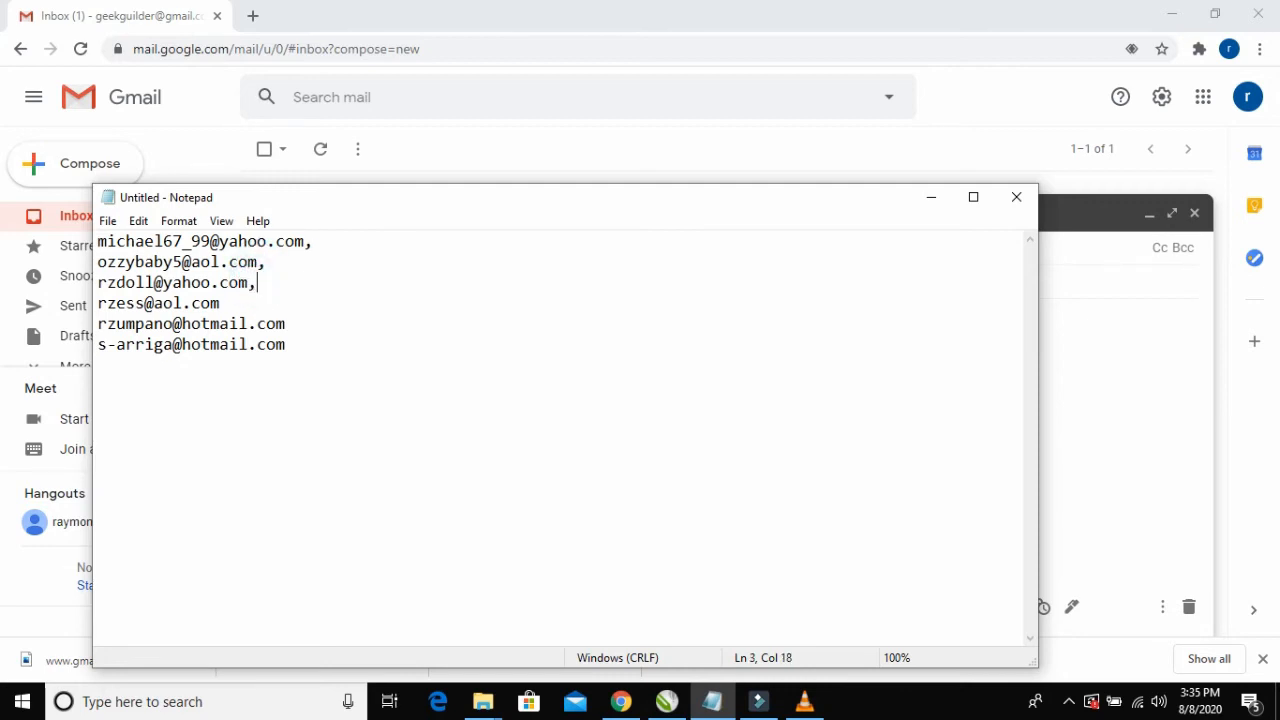
type(",")
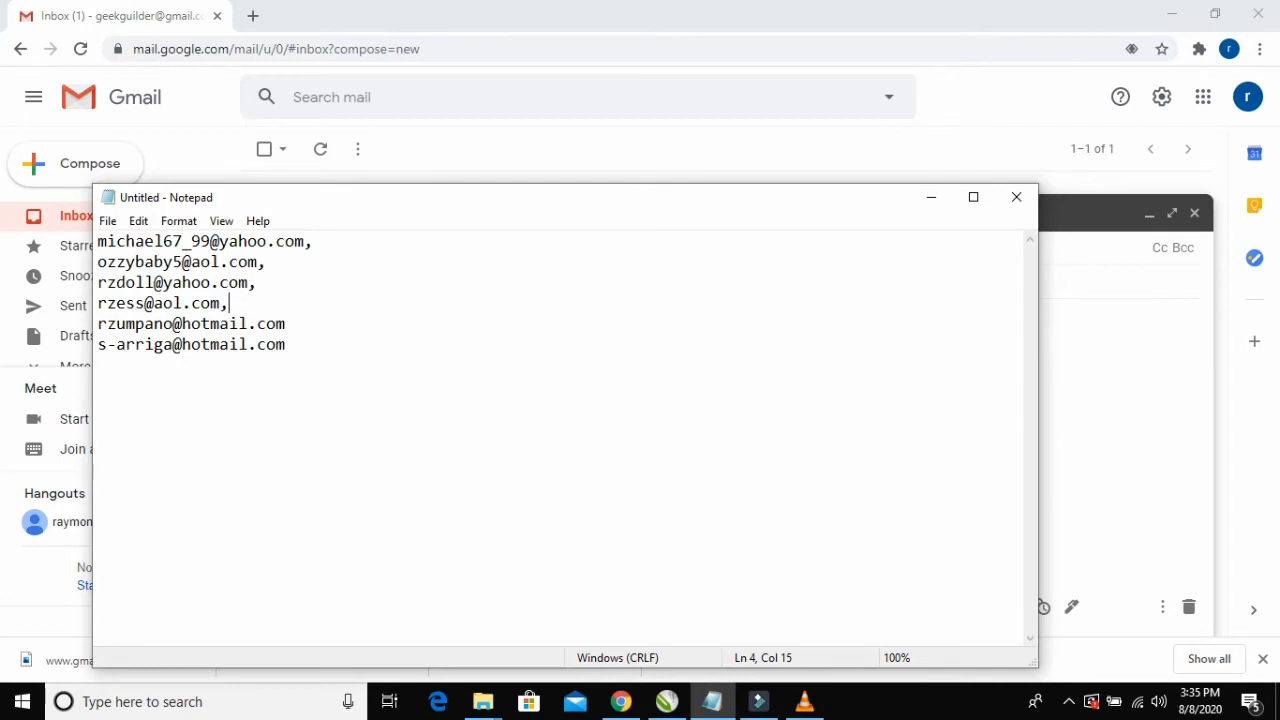
type(",")
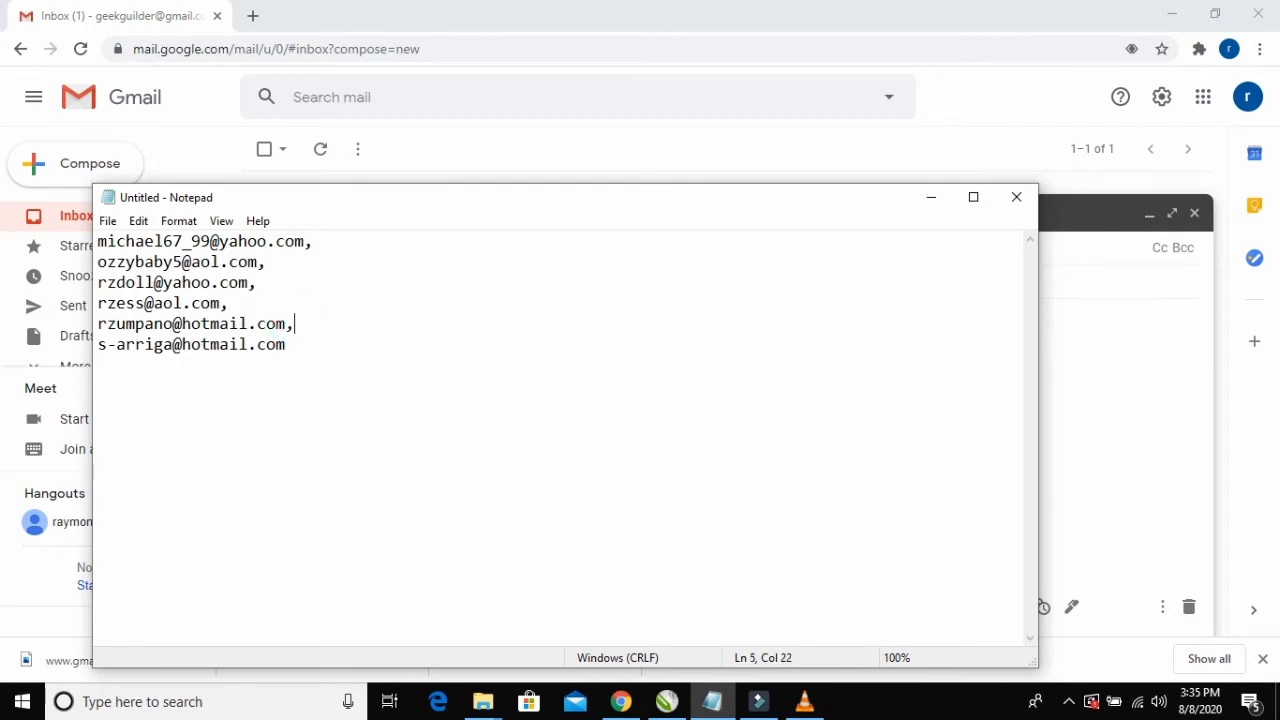
type(",")
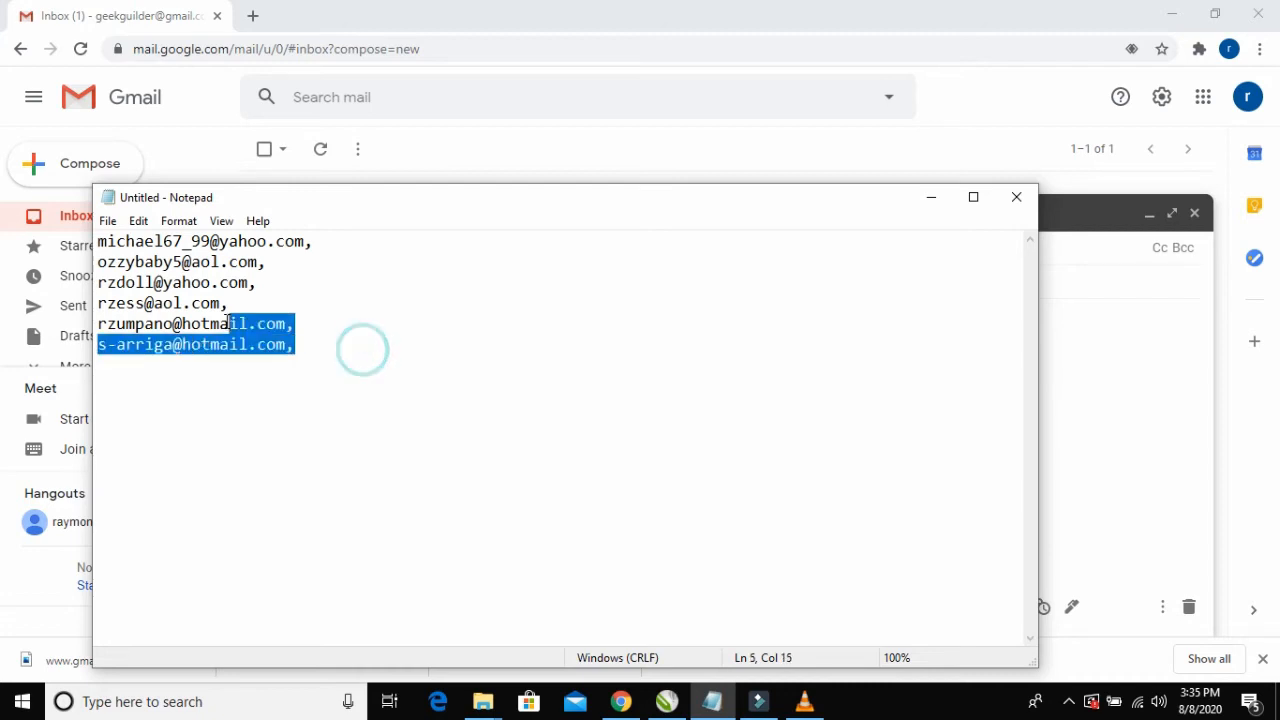
key("ctrl+a")
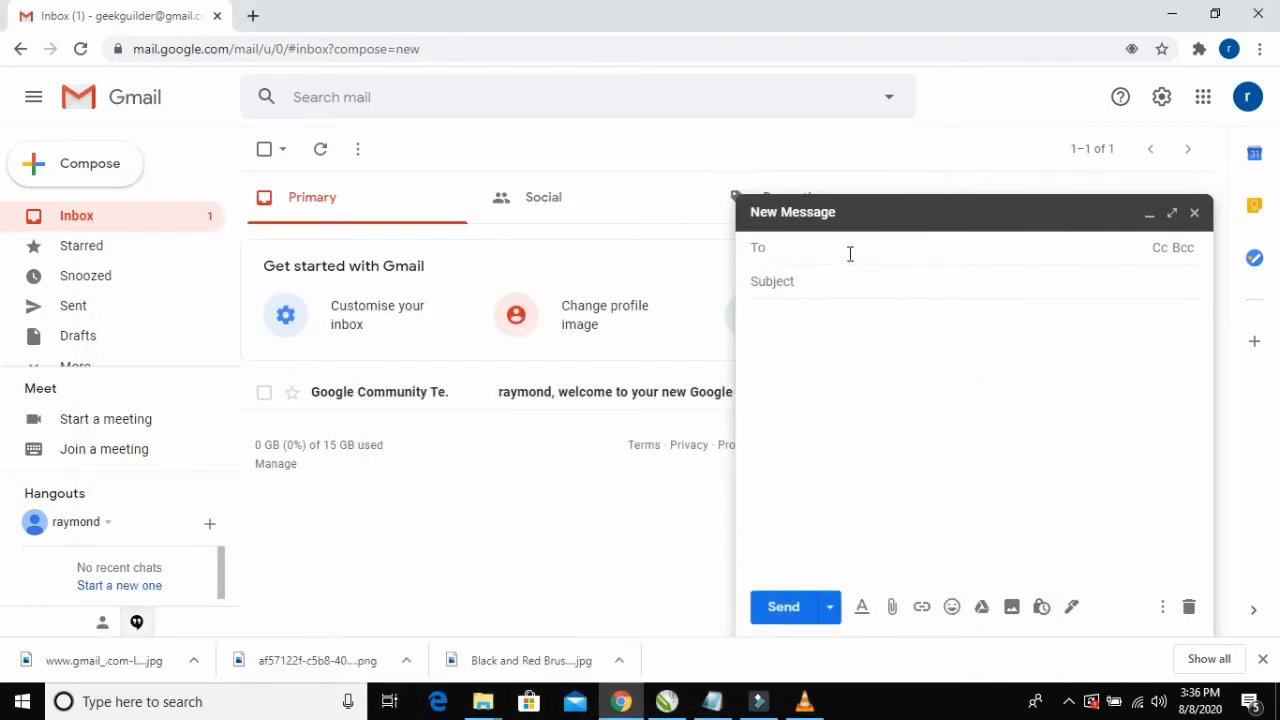
Paste the six copied addresses into the To field using the right-click menu.
left_click(790, 248)
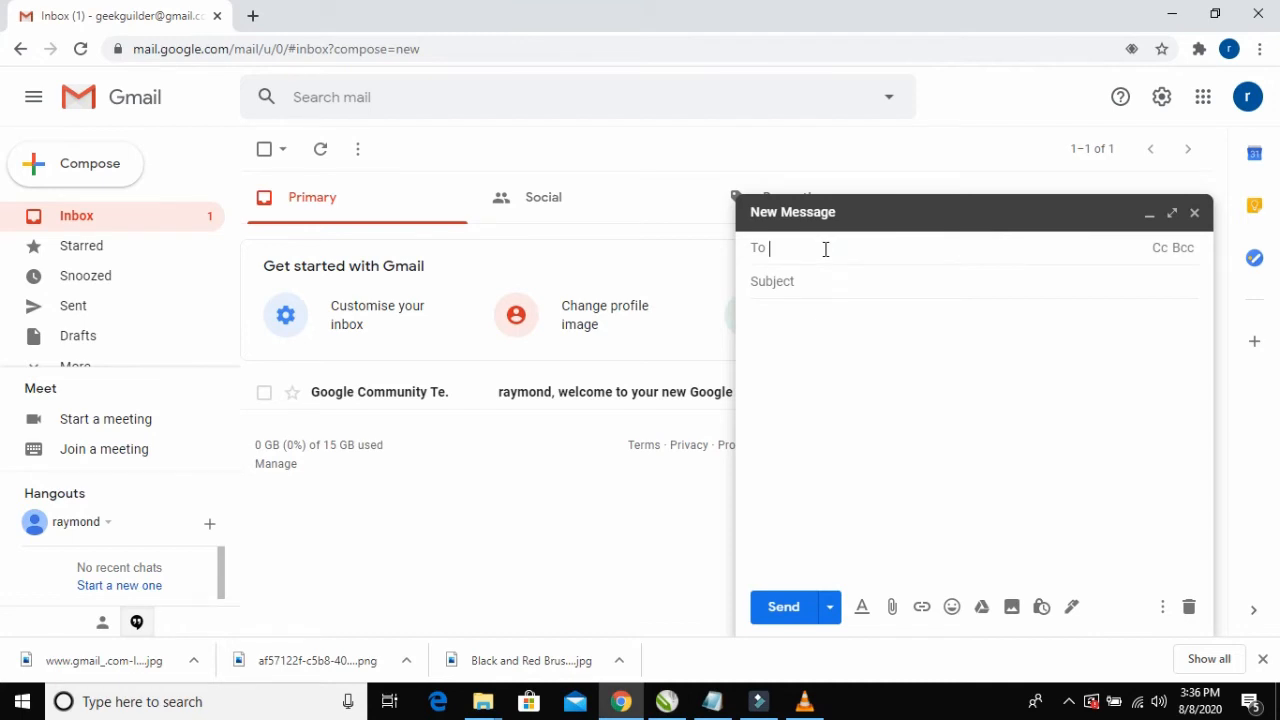
right_click(790, 248)
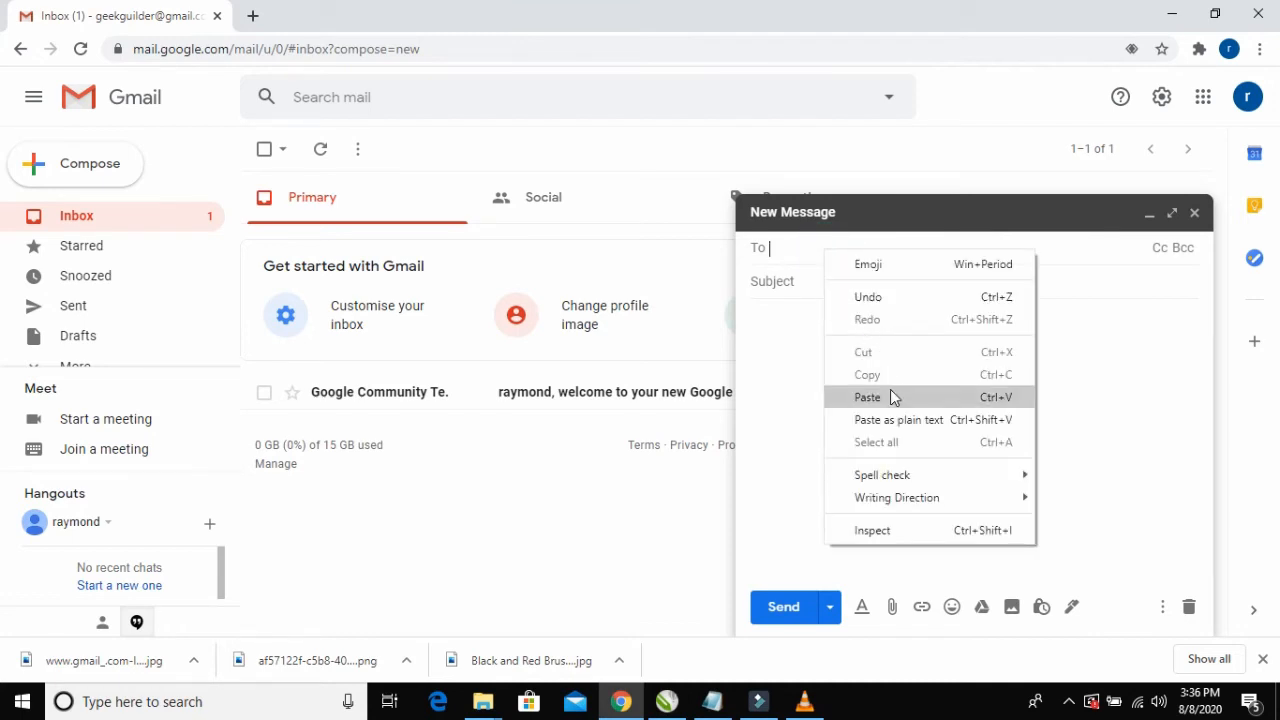
left_click(867, 397)
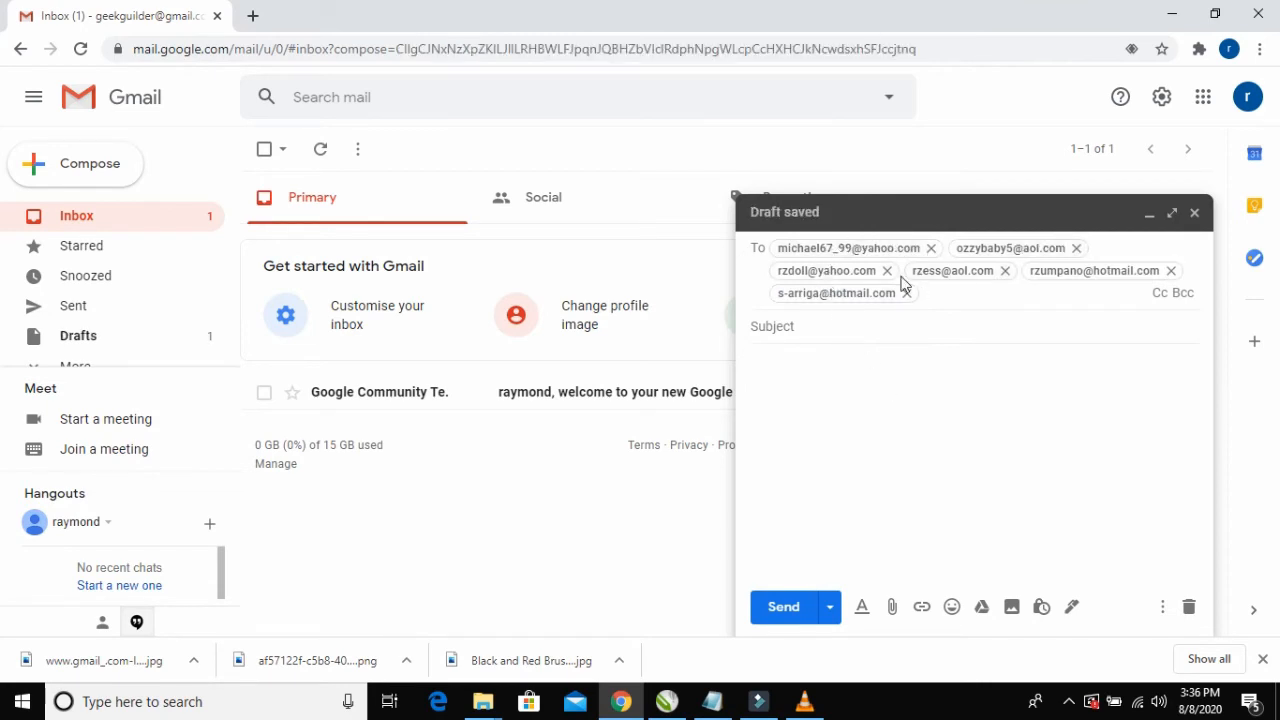
mouse_move(847, 292)
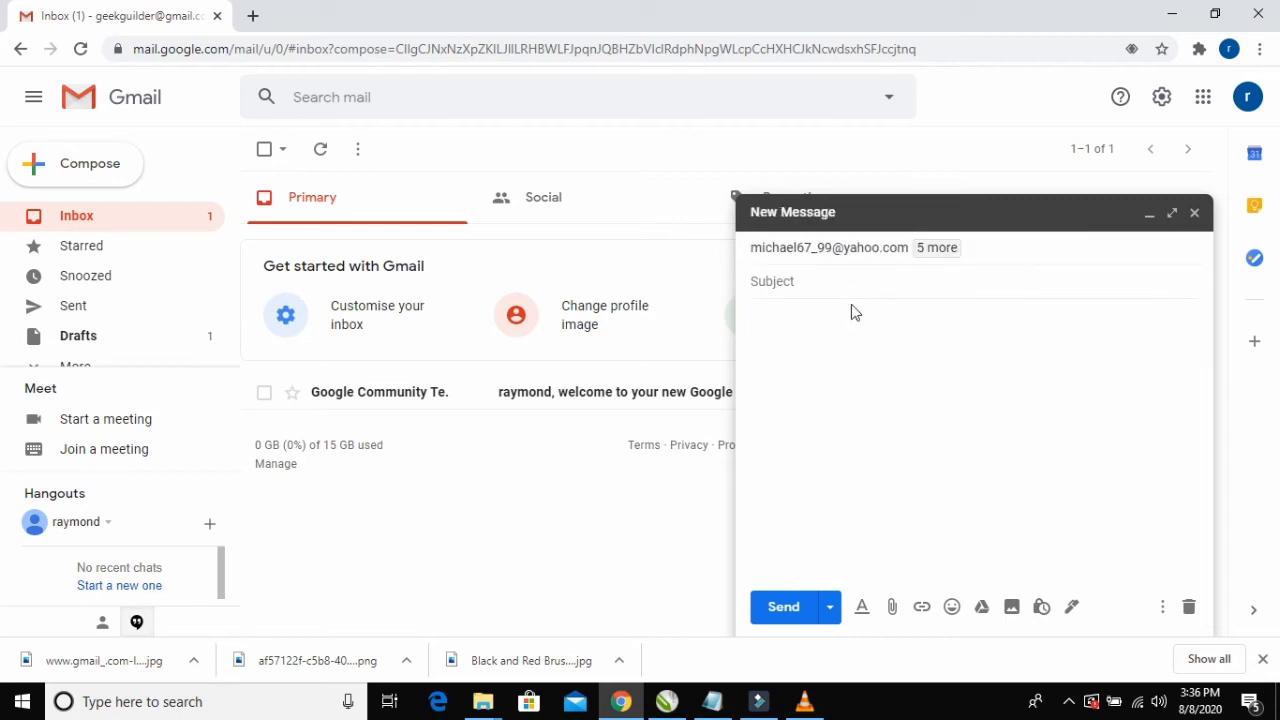
Enter 'For the Tutorial' as the message subject.
left_click(840, 281)
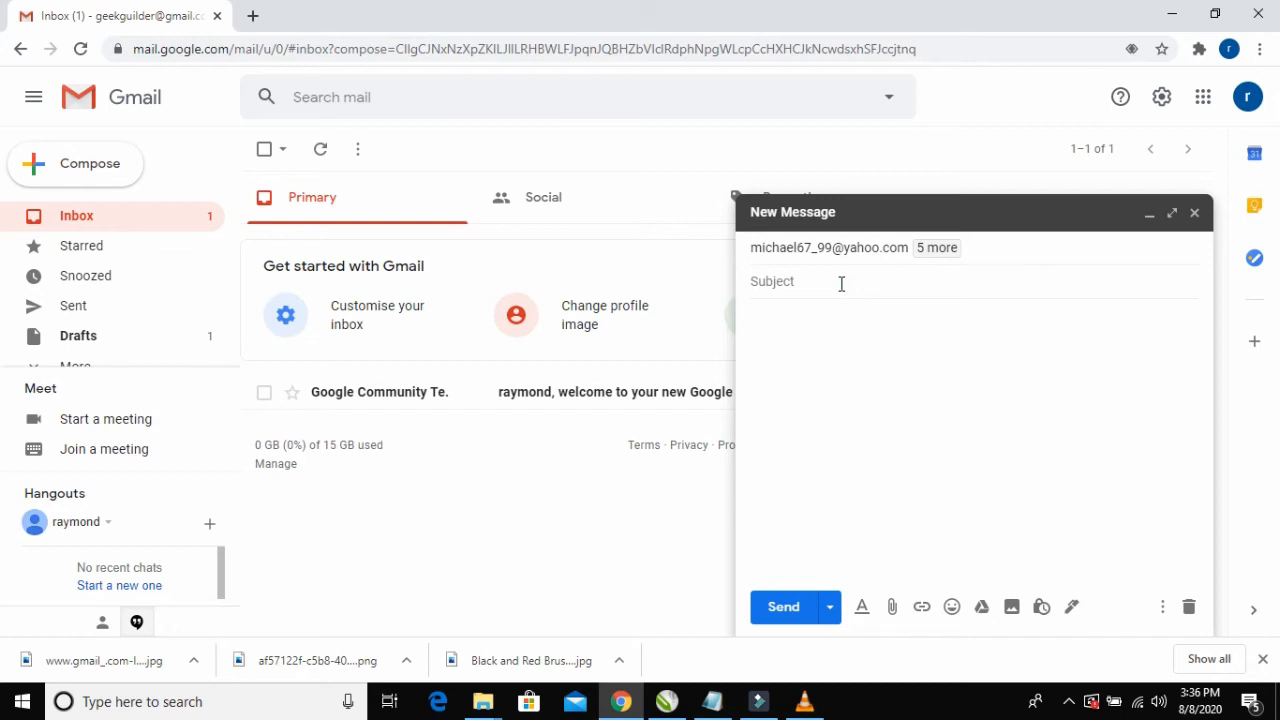
type("Testing")
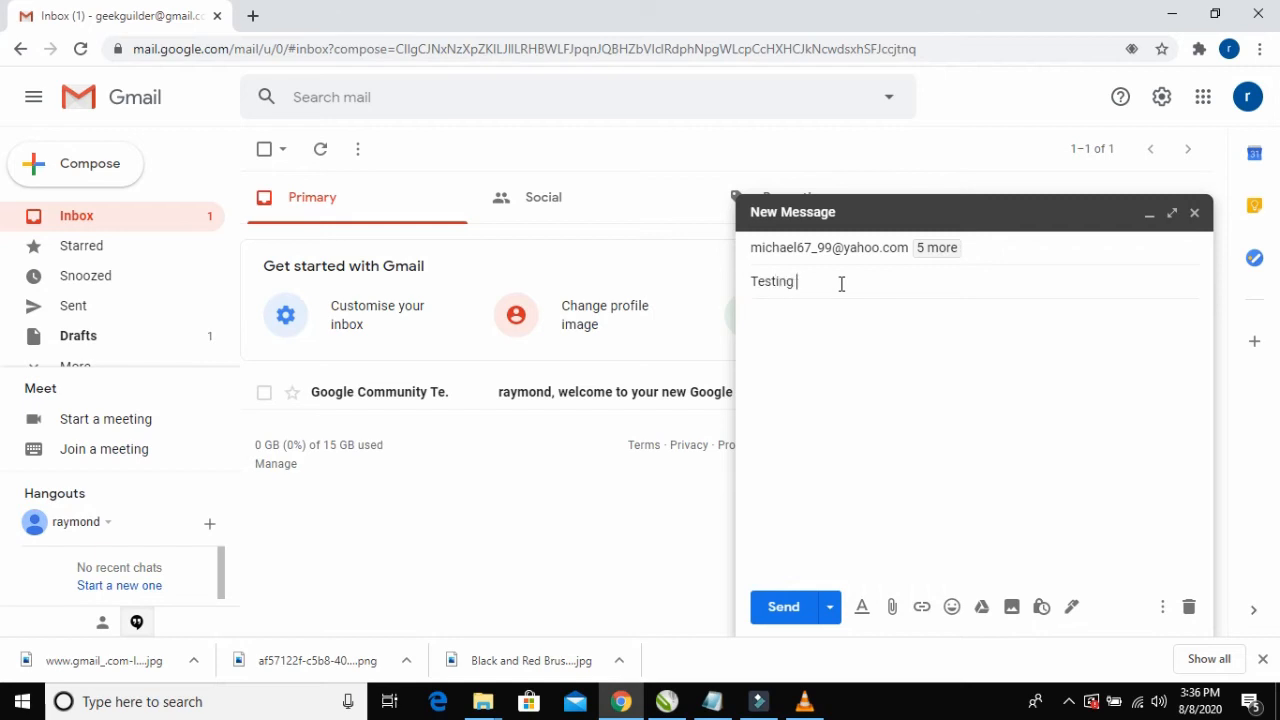
type("the")
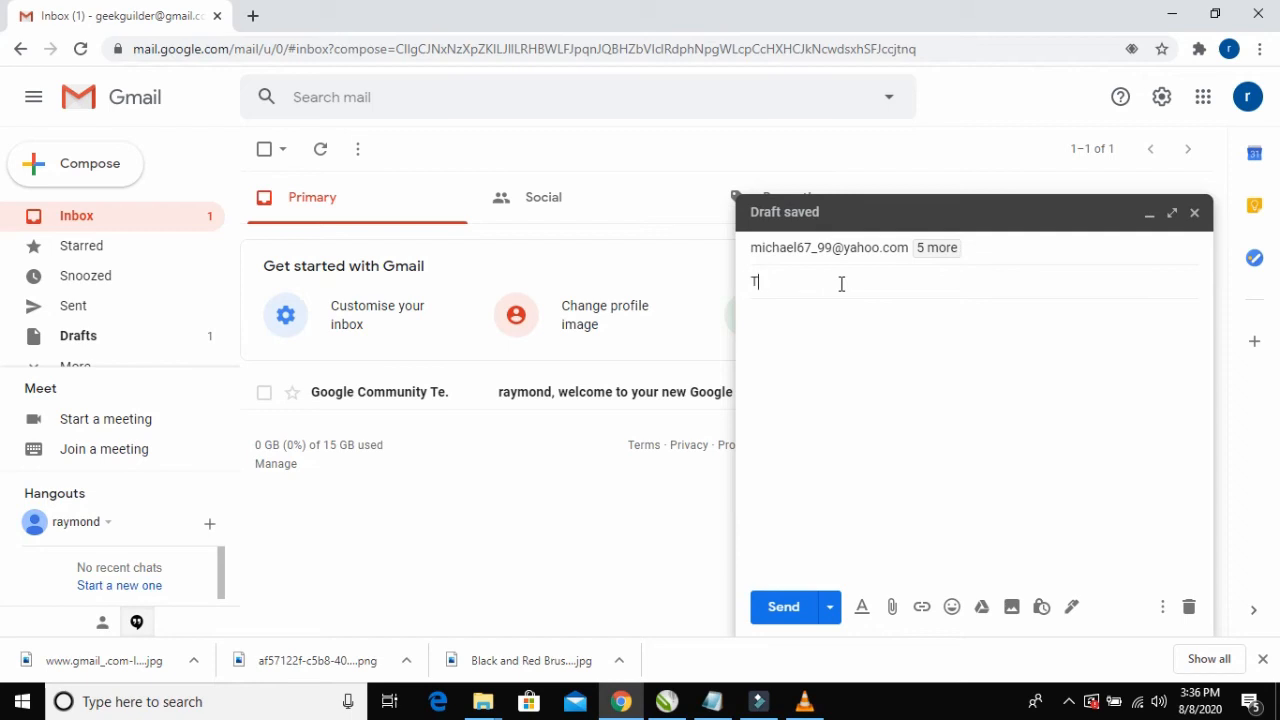
type("For the")
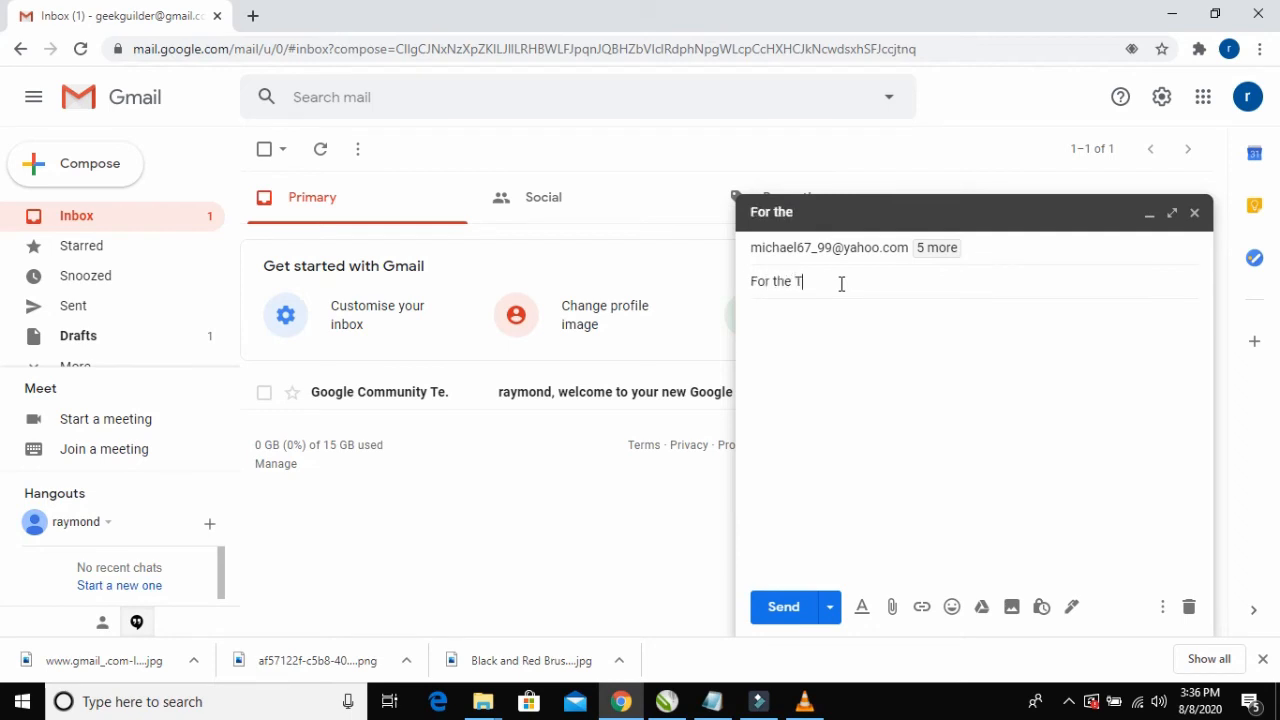
type("utorual")
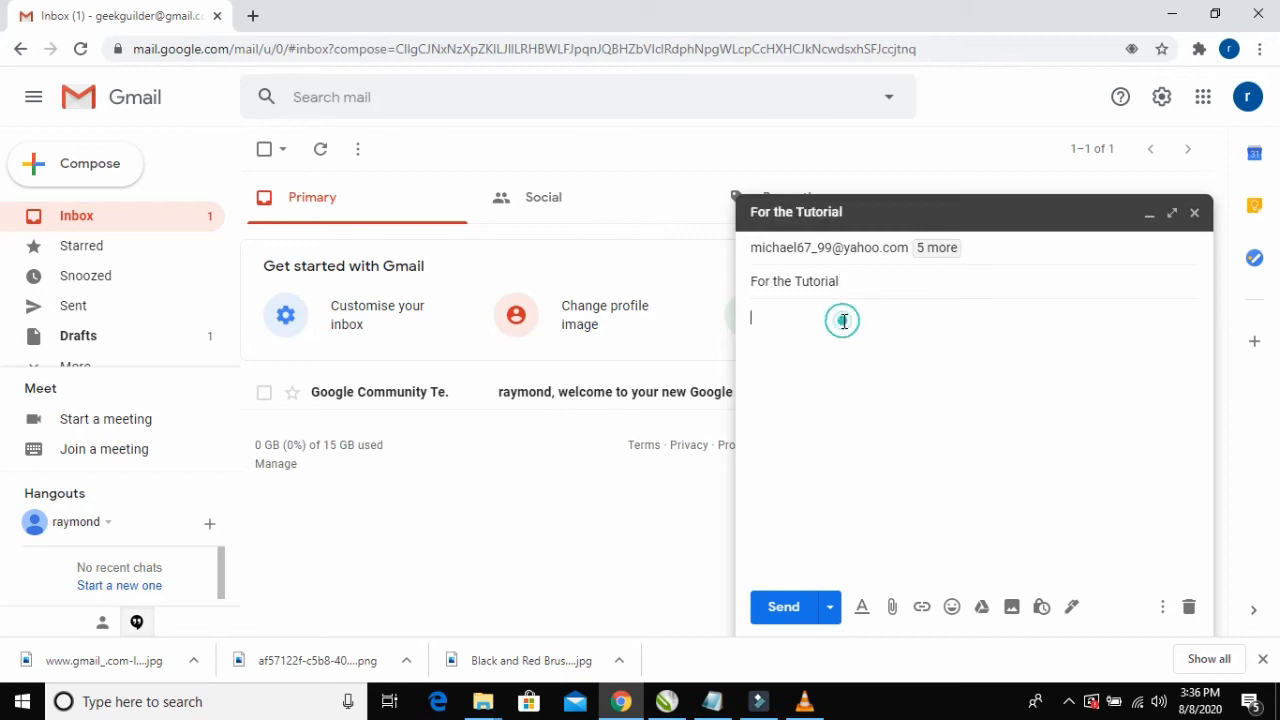
Type 'This is justing for tutorial purposes' as the body and check the first recipient's card.
left_click(843, 320)
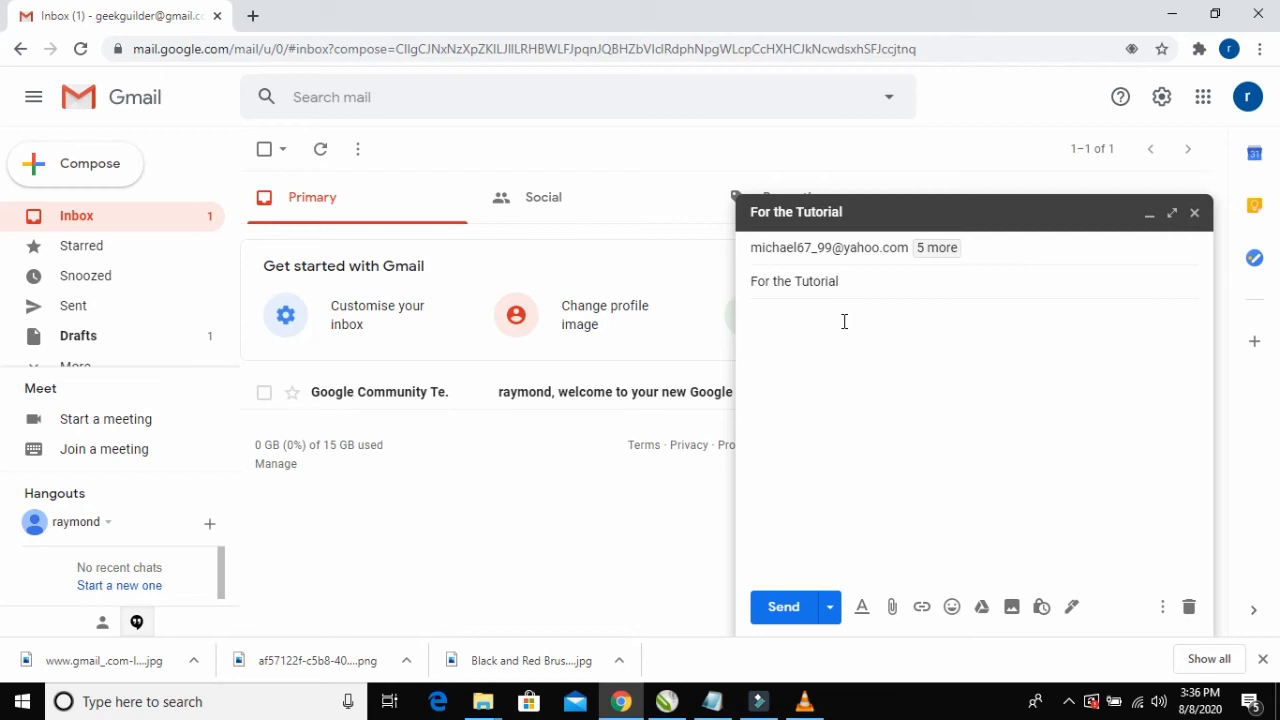
type("This is")
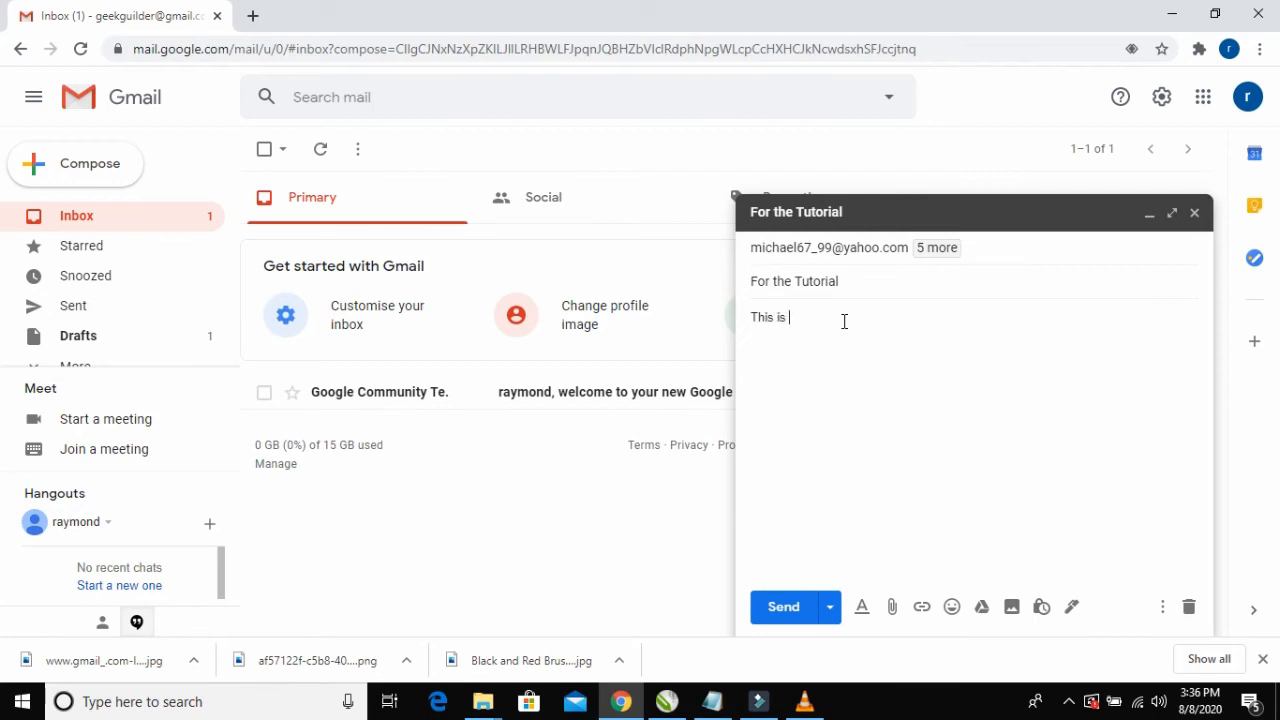
type("just")
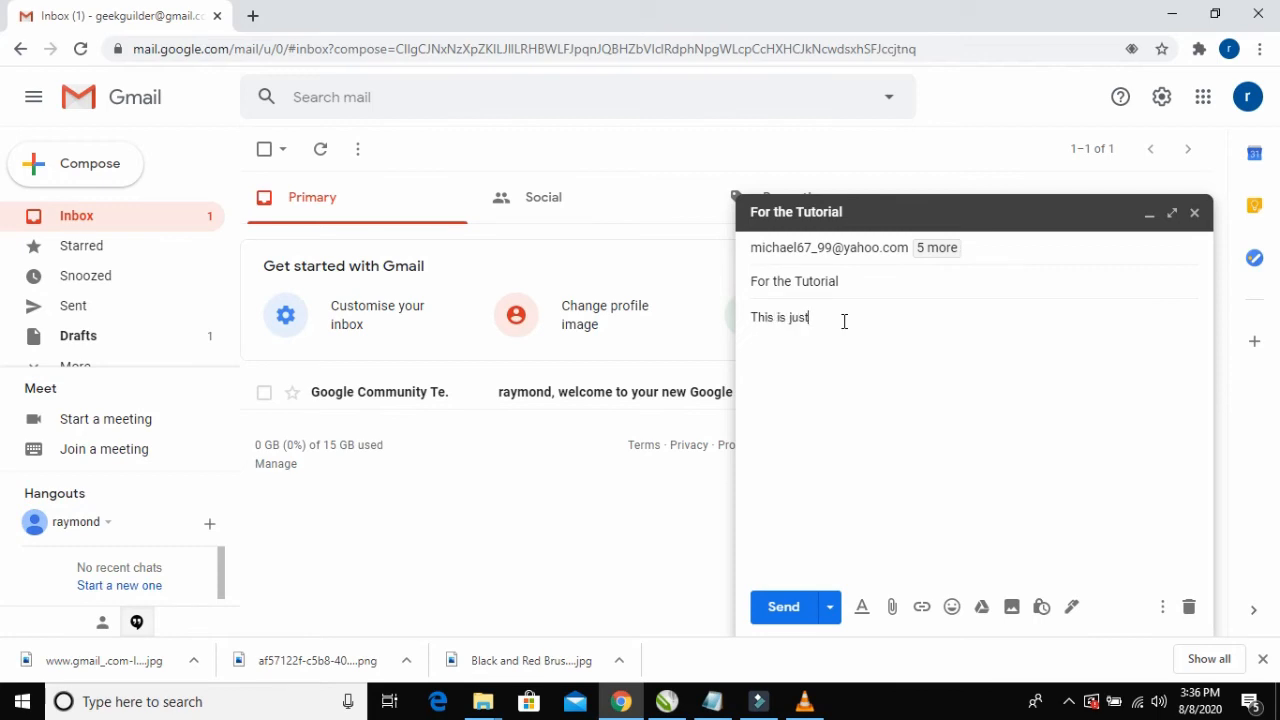
type("ing")
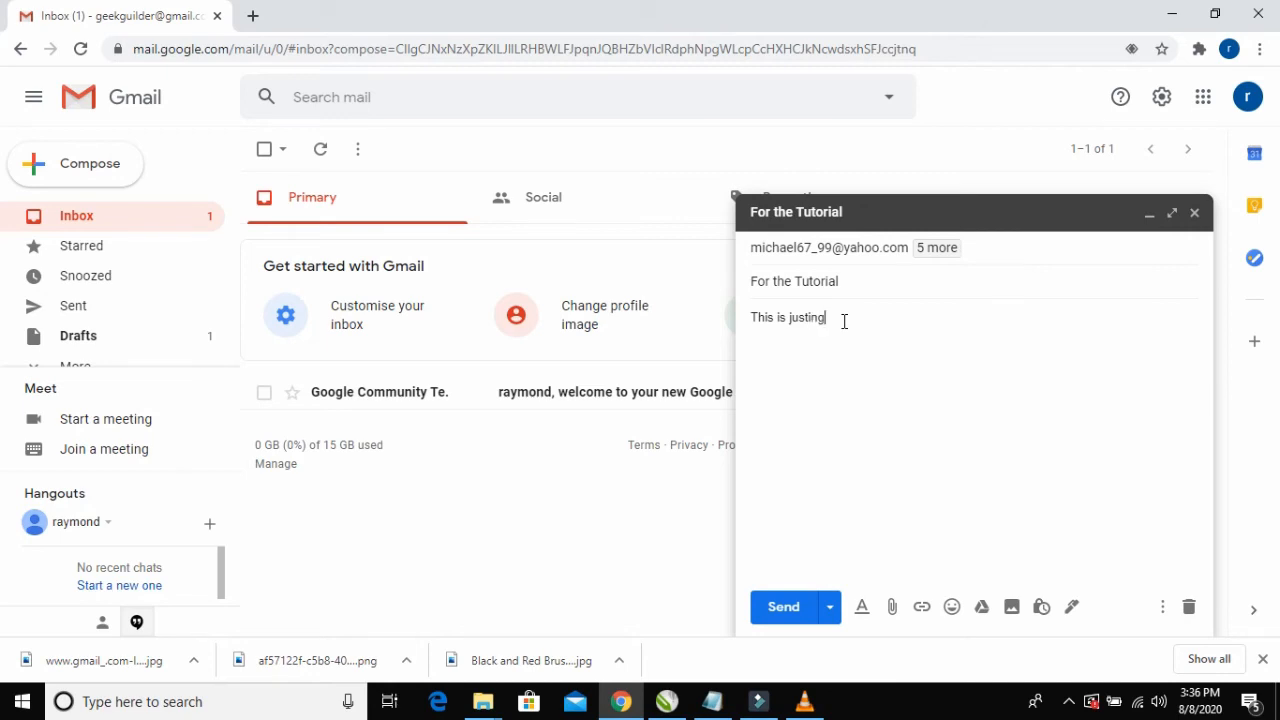
type("for tutorial")
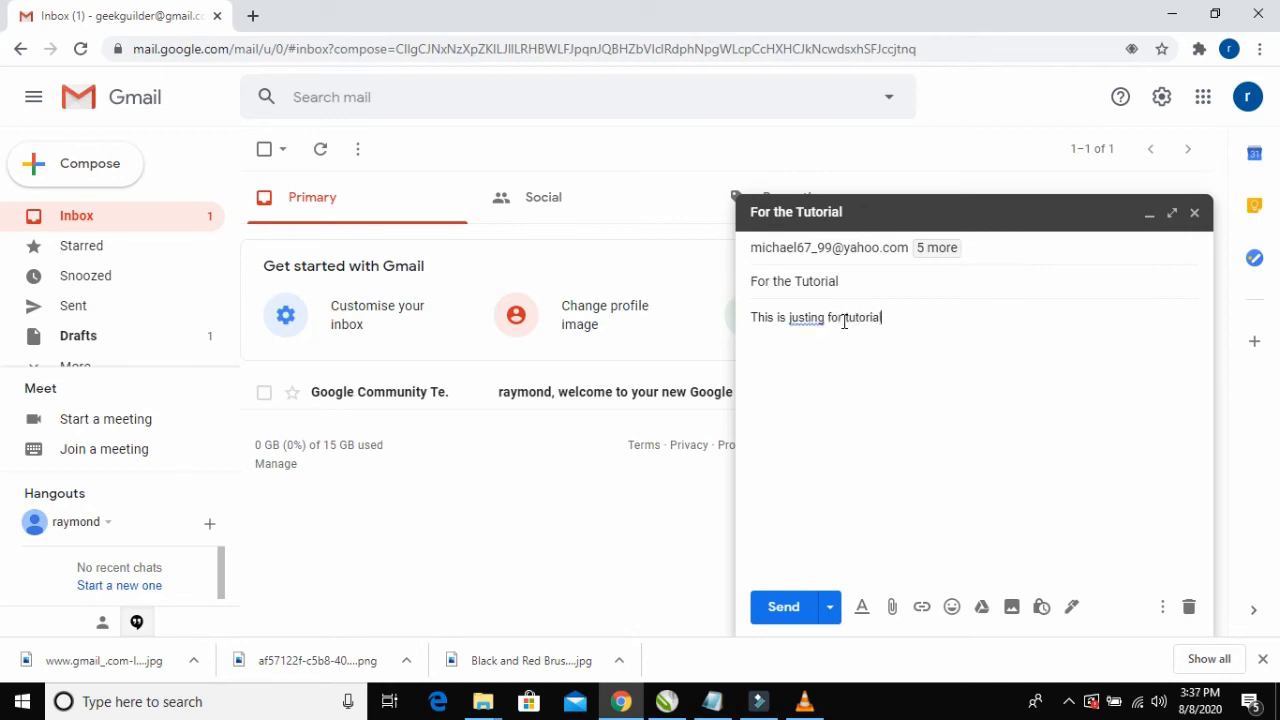
type("purposes")
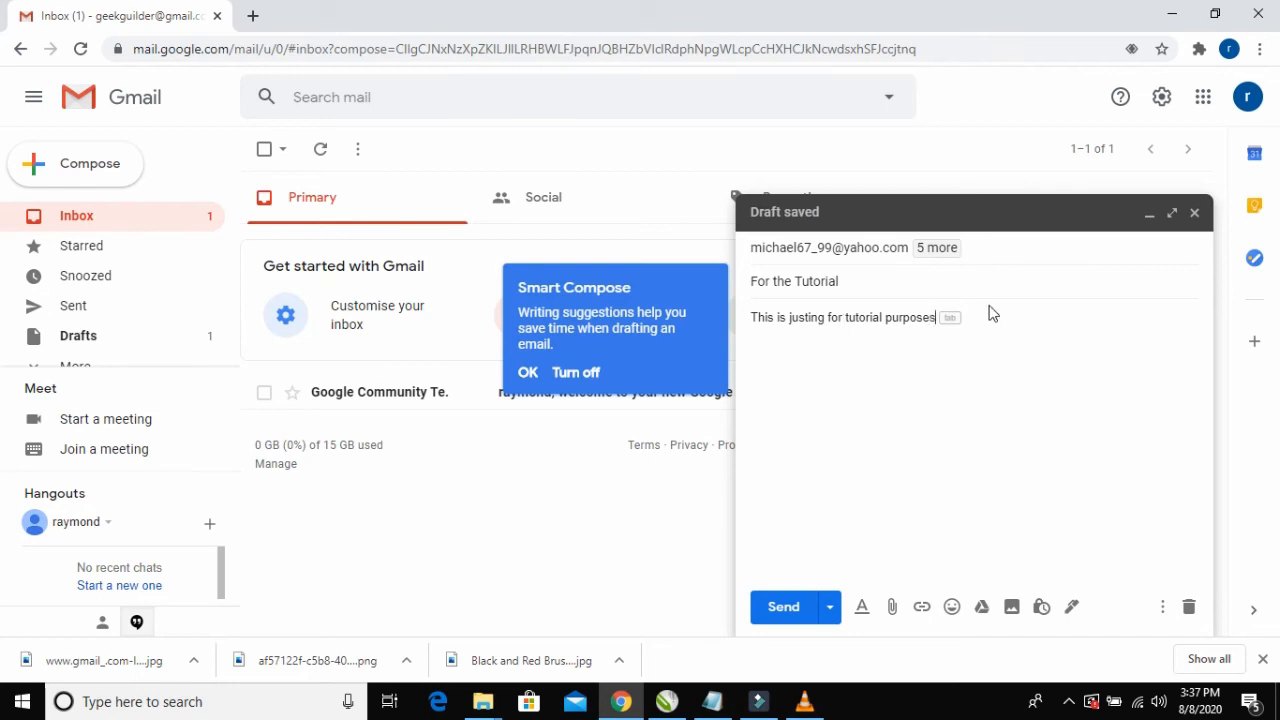
mouse_move(890, 481)
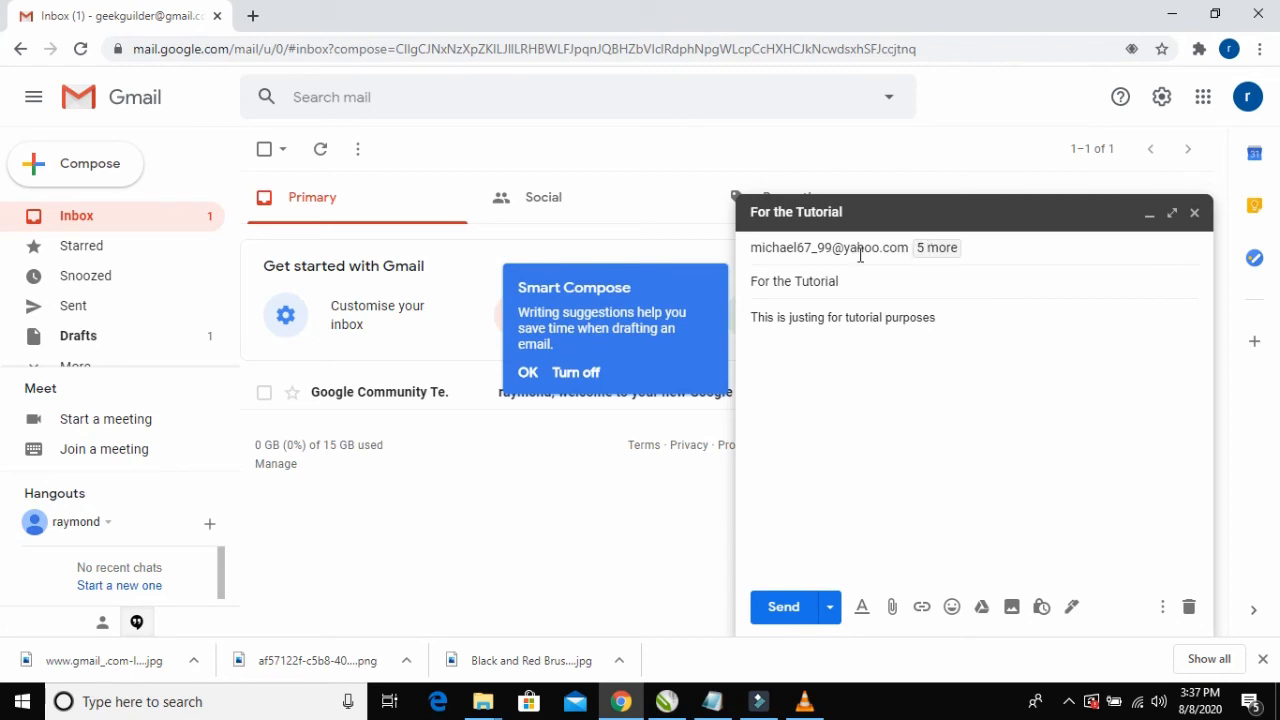
left_click(828, 247)
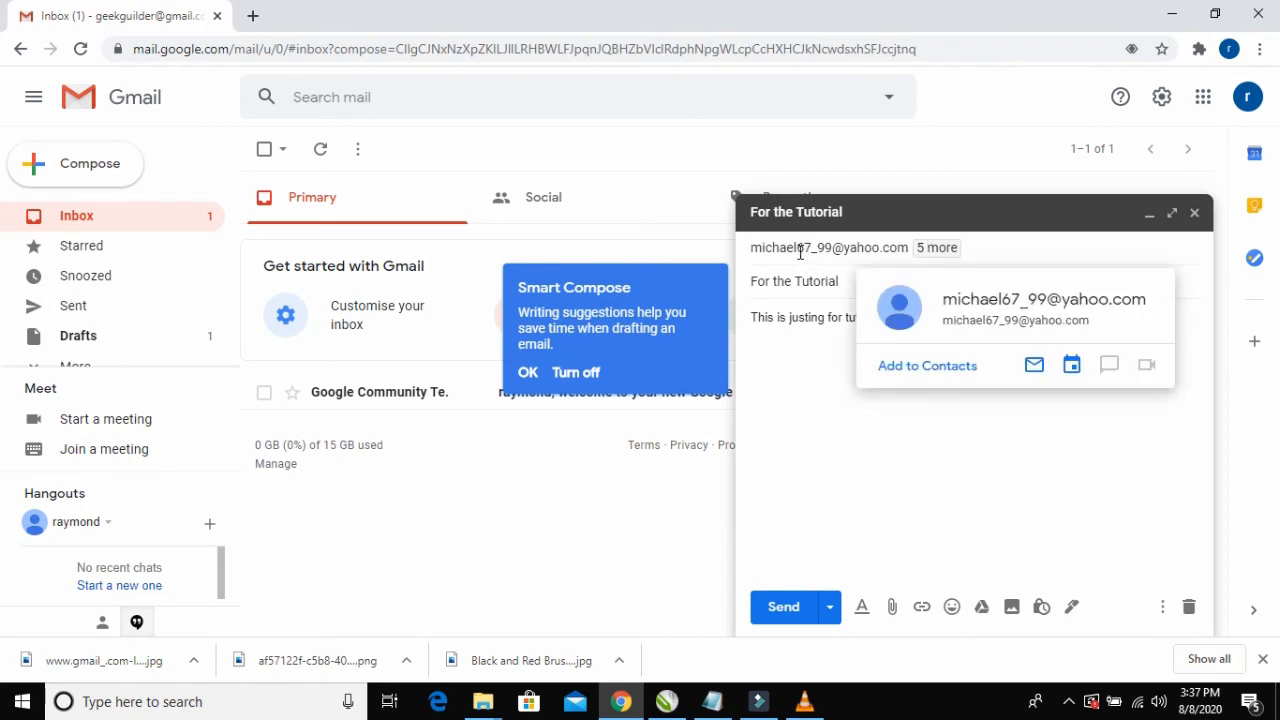
mouse_move(835, 248)
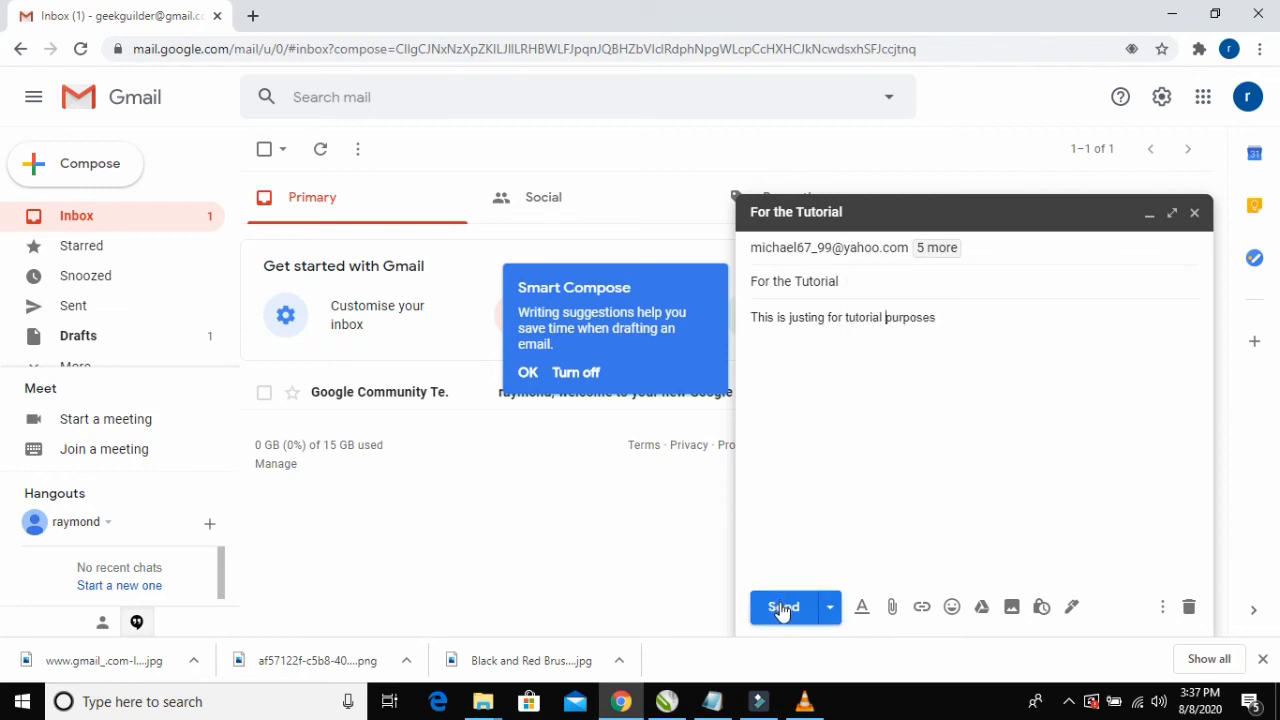
Send the 'For the Tutorial' email to all six recipients.
left_click(783, 607)
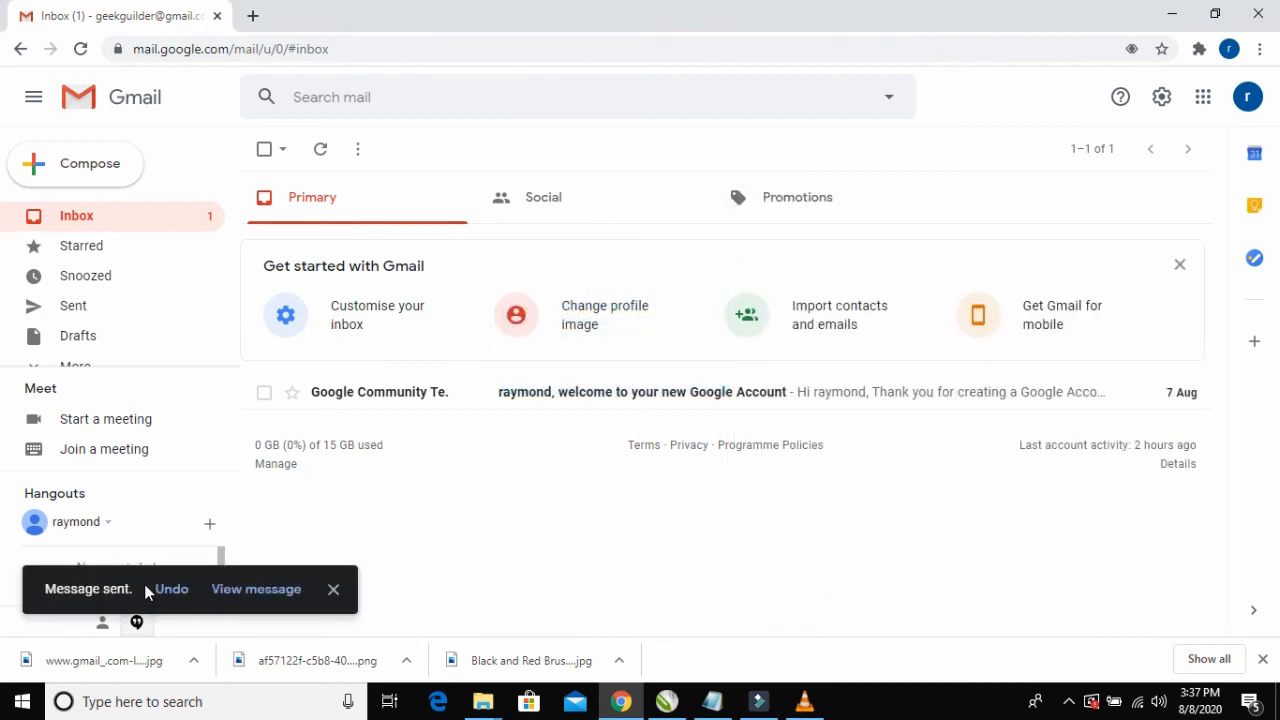
mouse_move(122, 605)
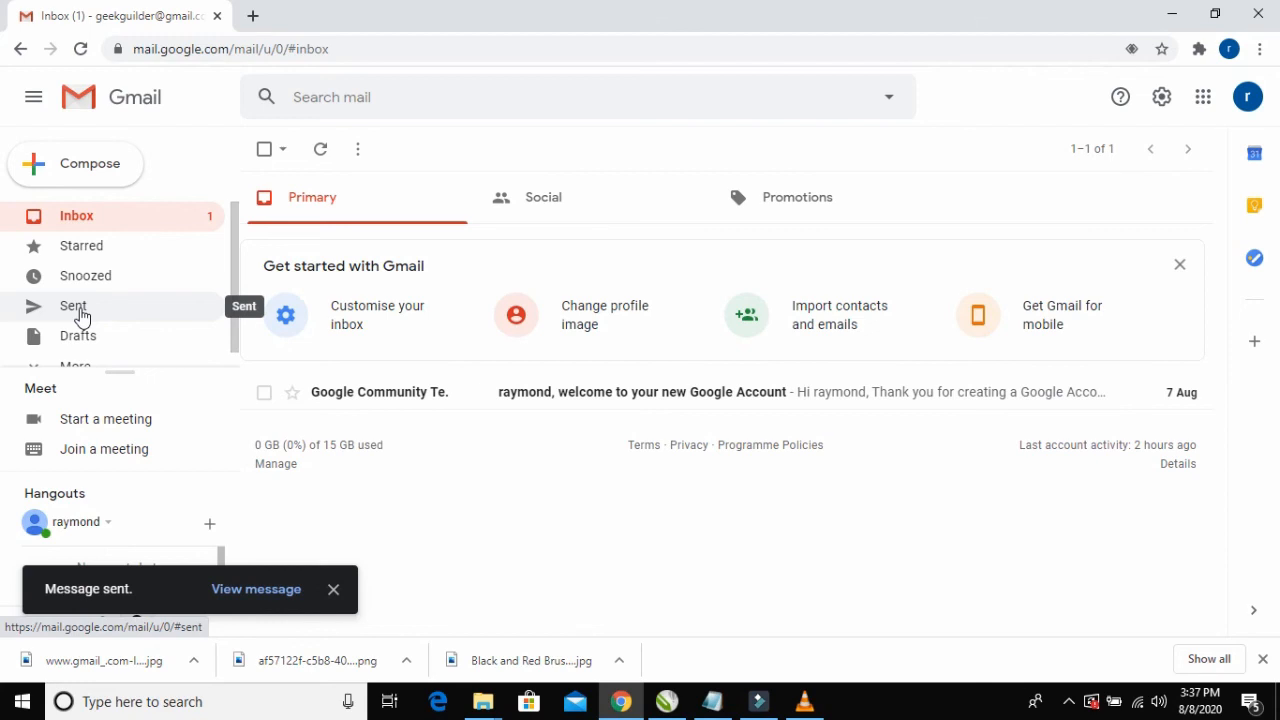
mouse_move(80, 318)
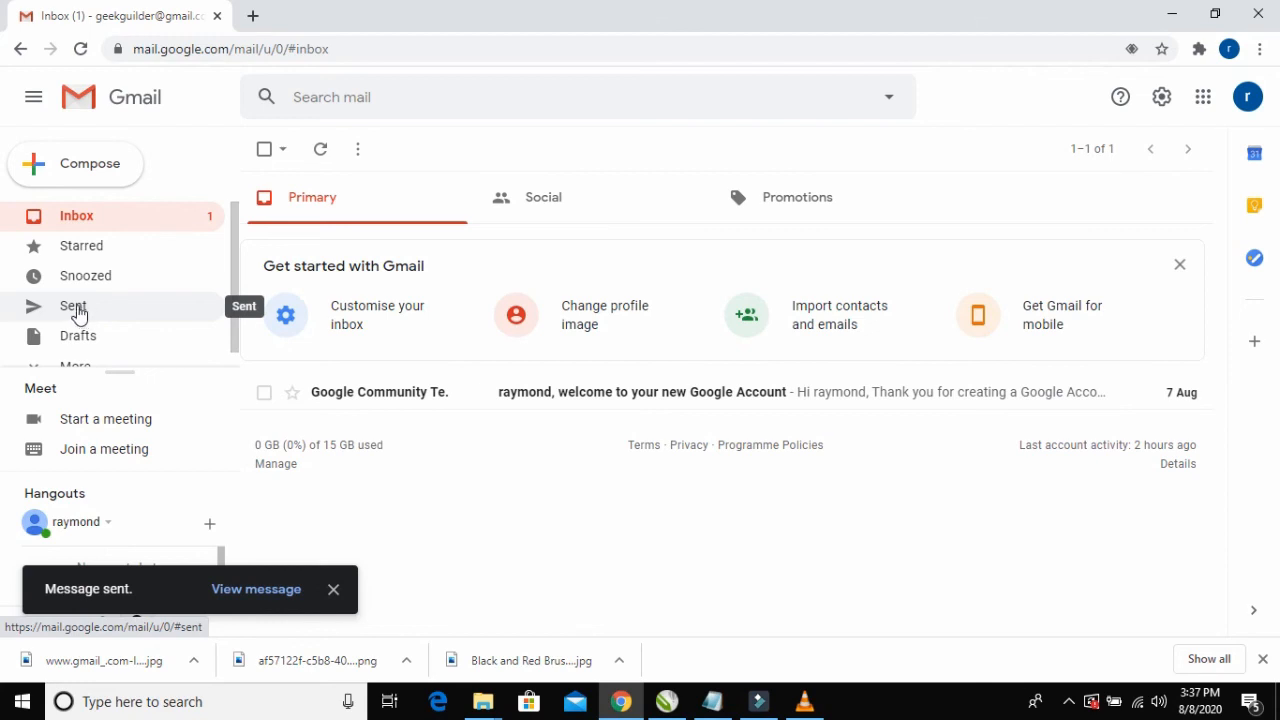
Open the Sent folder to find the 'For the Tutorial' message.
left_click(73, 306)
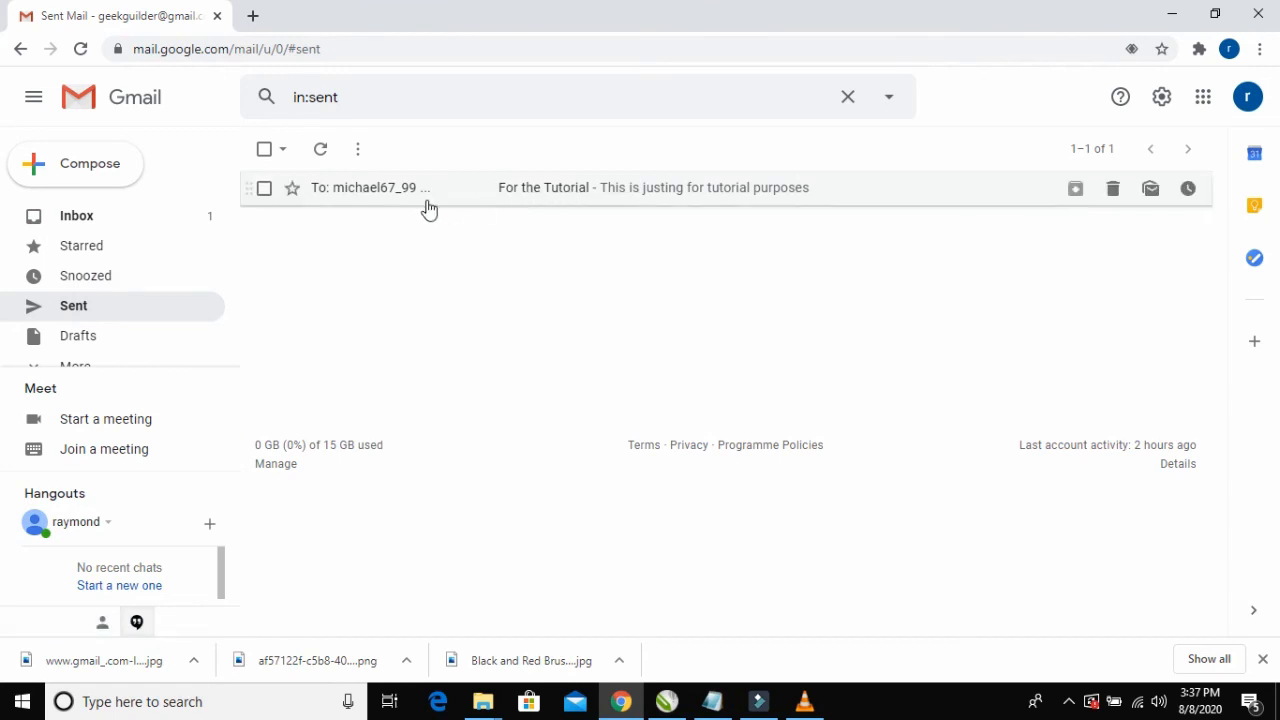
mouse_move(652, 195)
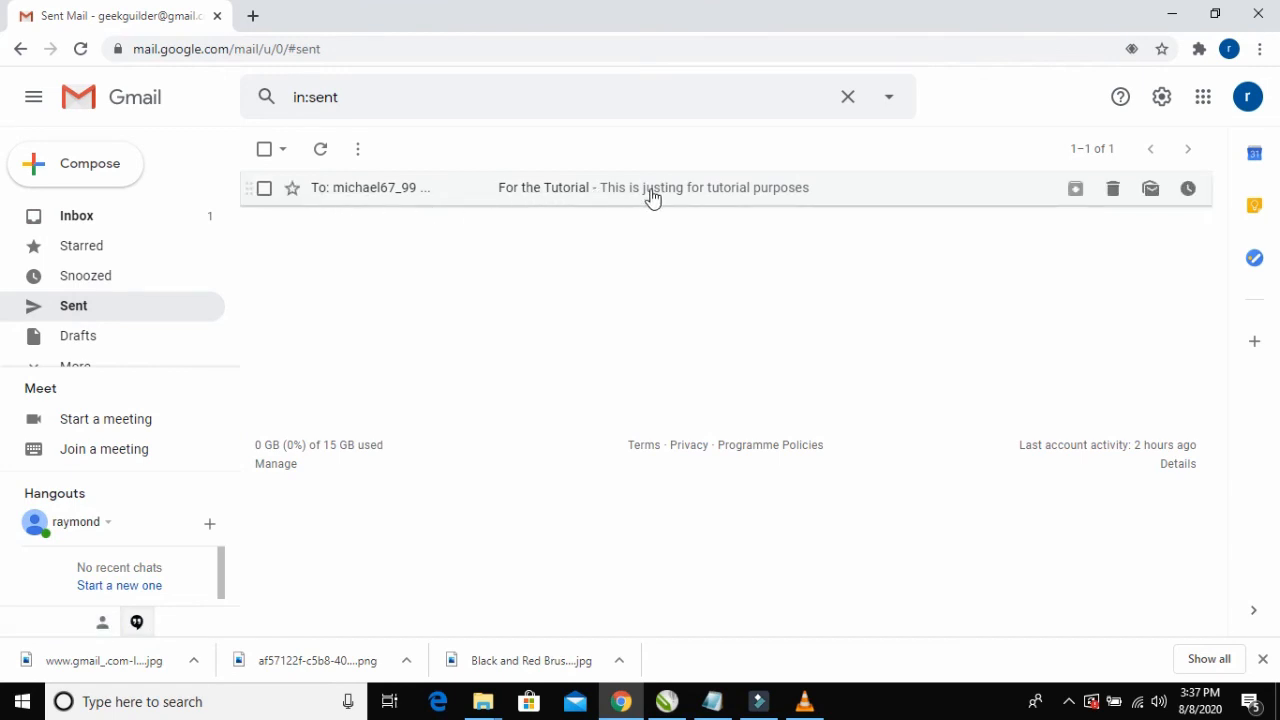
mouse_move(645, 200)
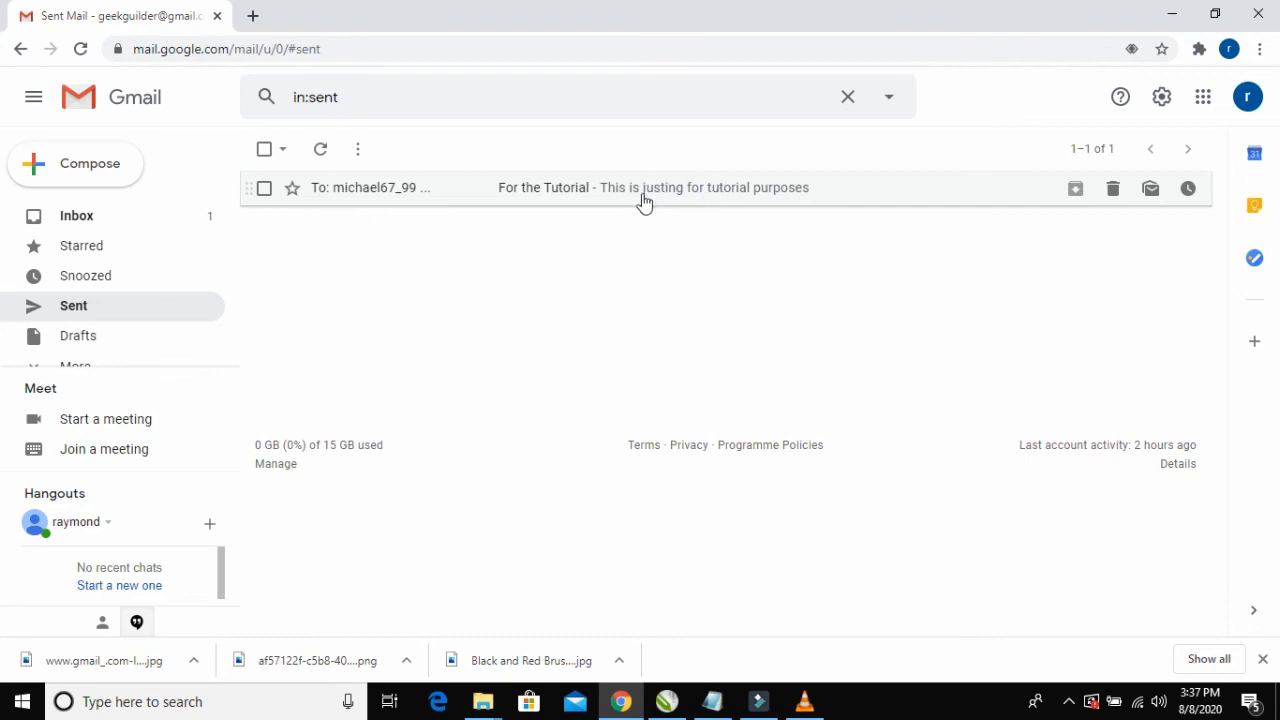
mouse_move(753, 192)
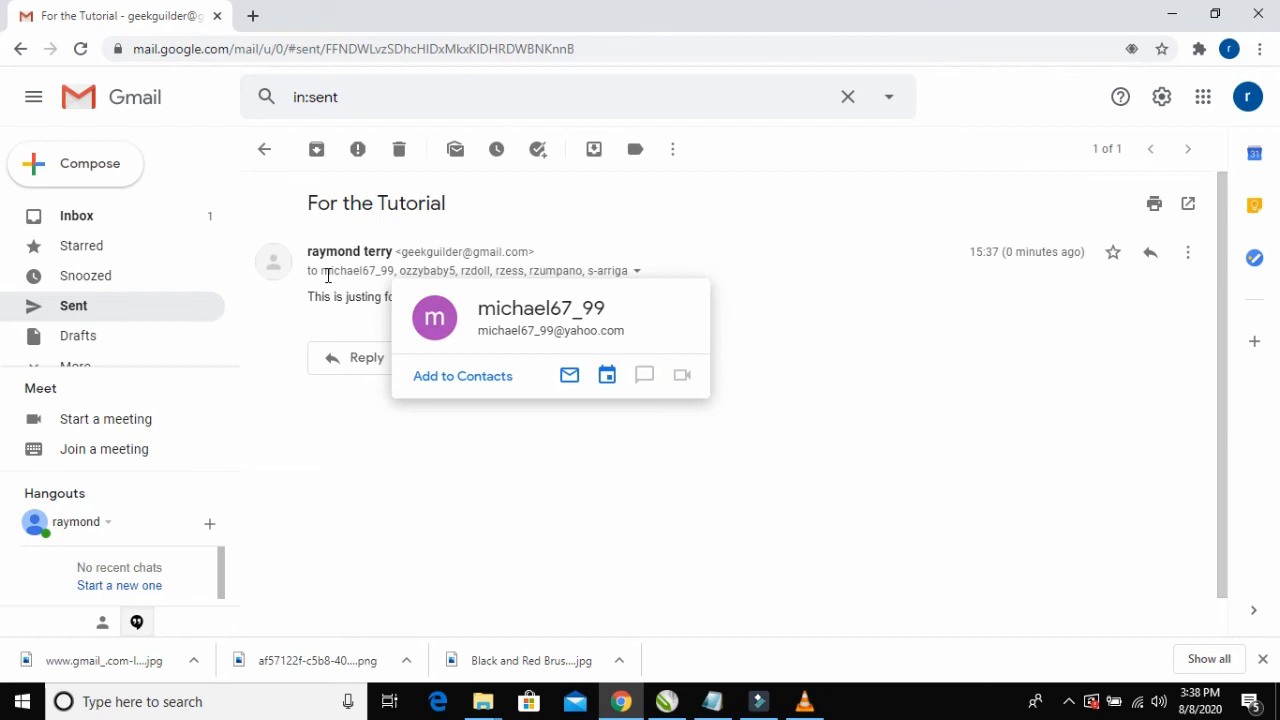
left_click(637, 271)
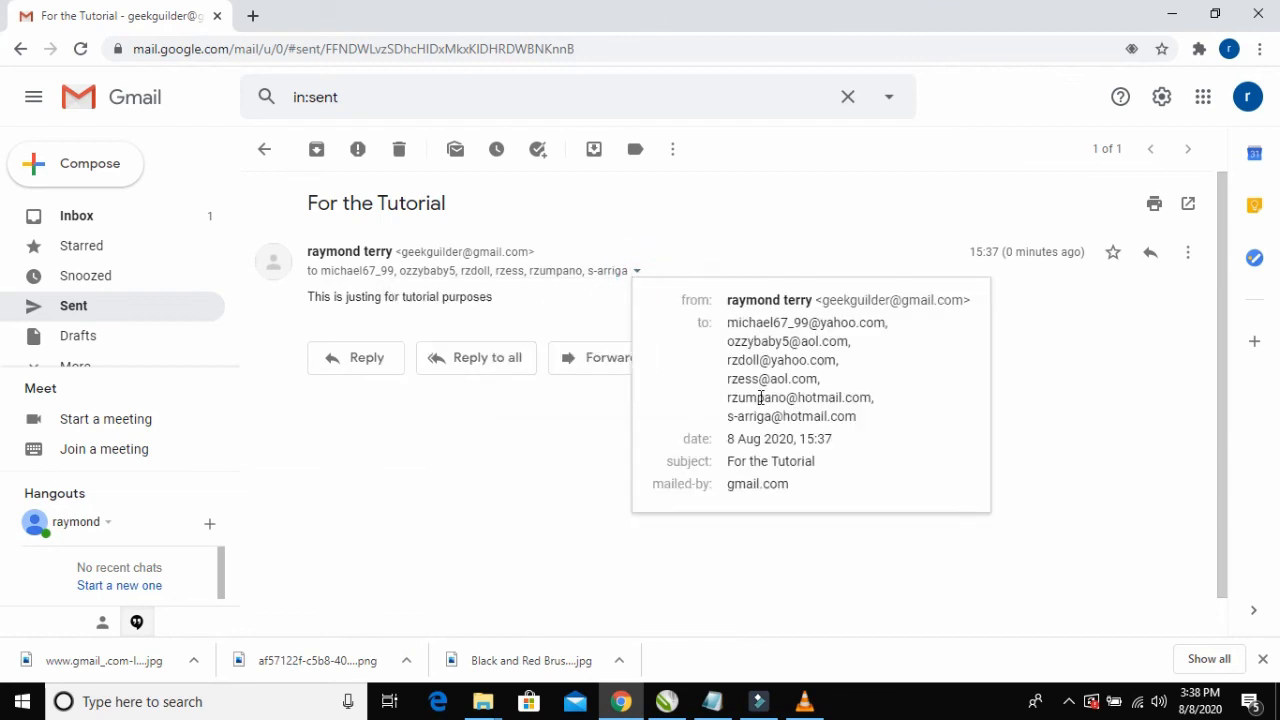
left_click(460, 490)
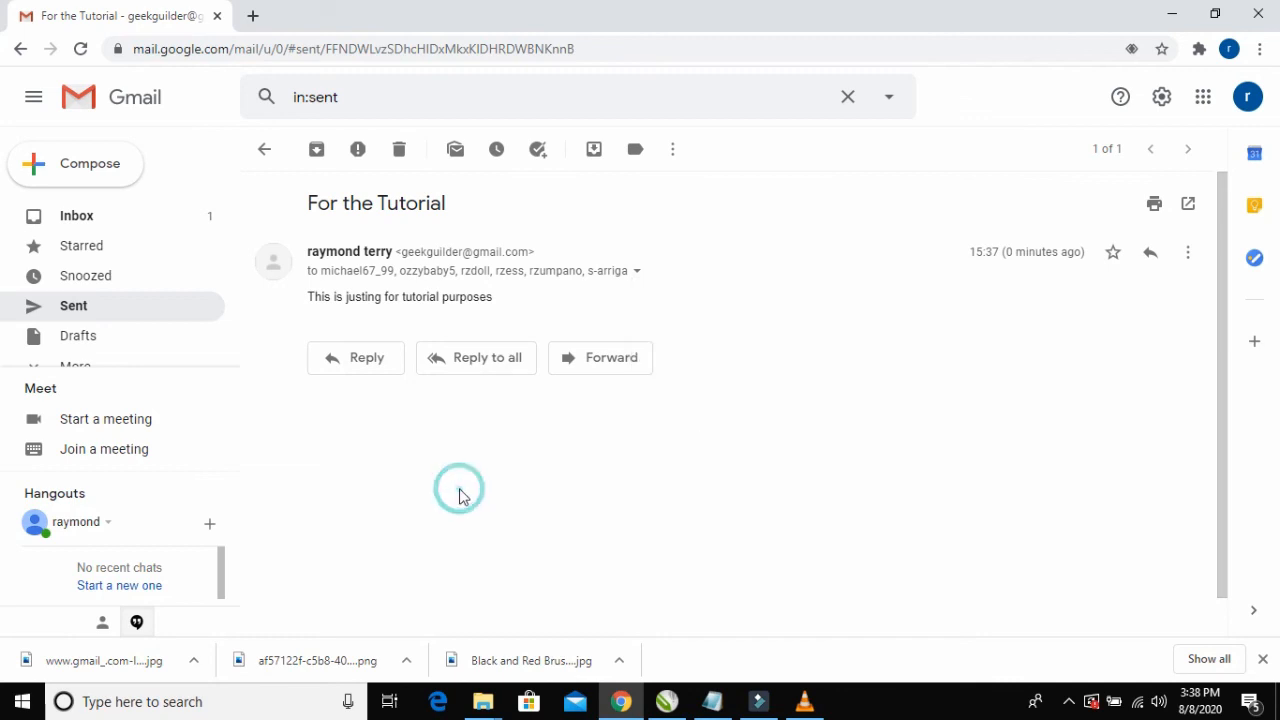